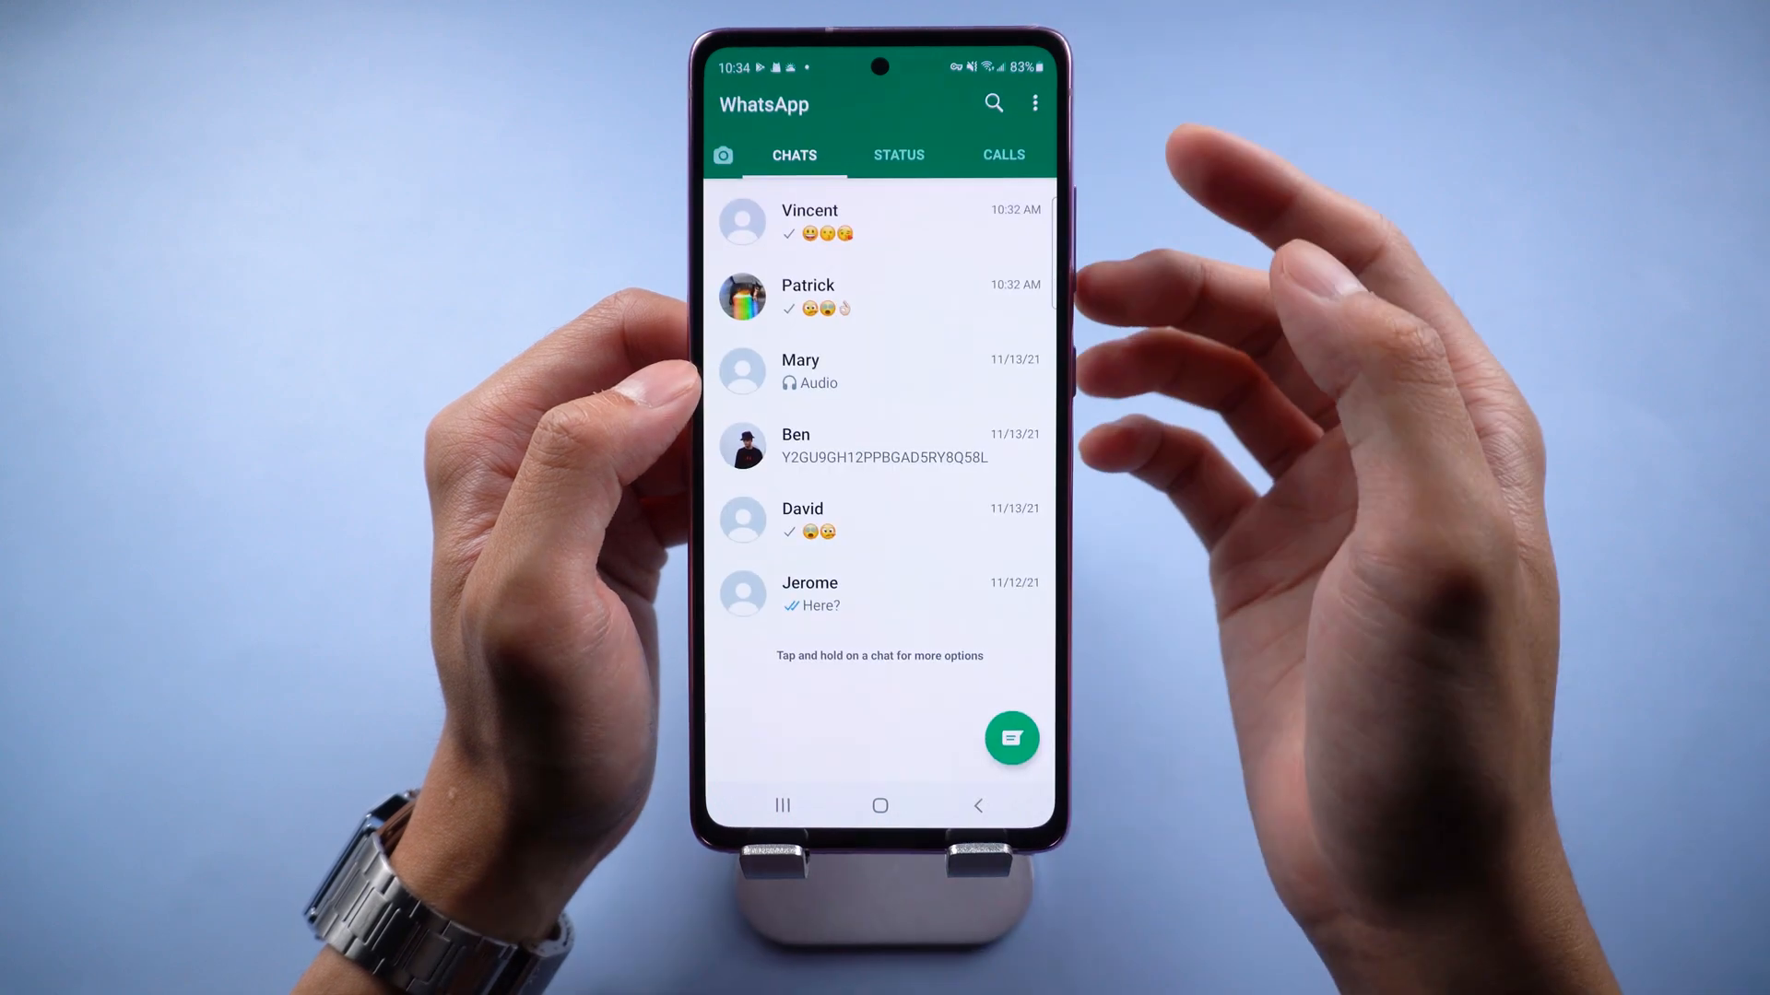
- Reach WhatsApp's Chats settings holding the chat backup options via the three-dot menu
{"action": "left_click", "coordinate": [1034, 103]}
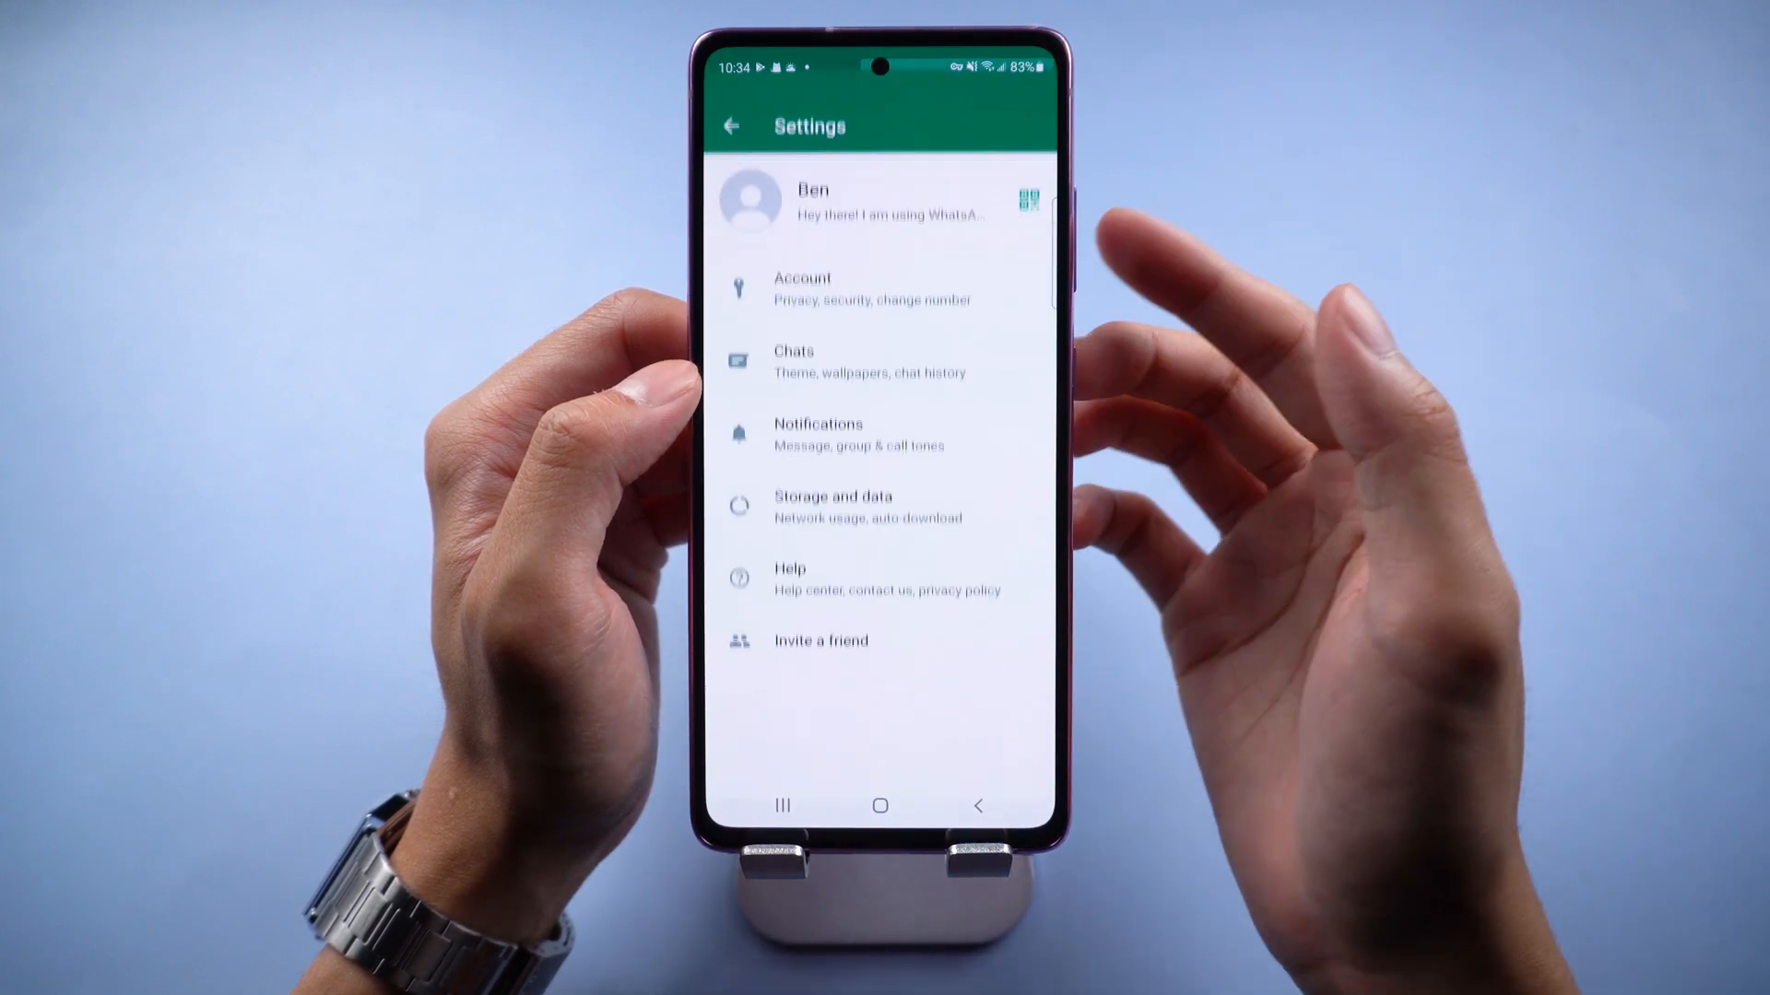
{"action": "left_click", "coordinate": [793, 362]}
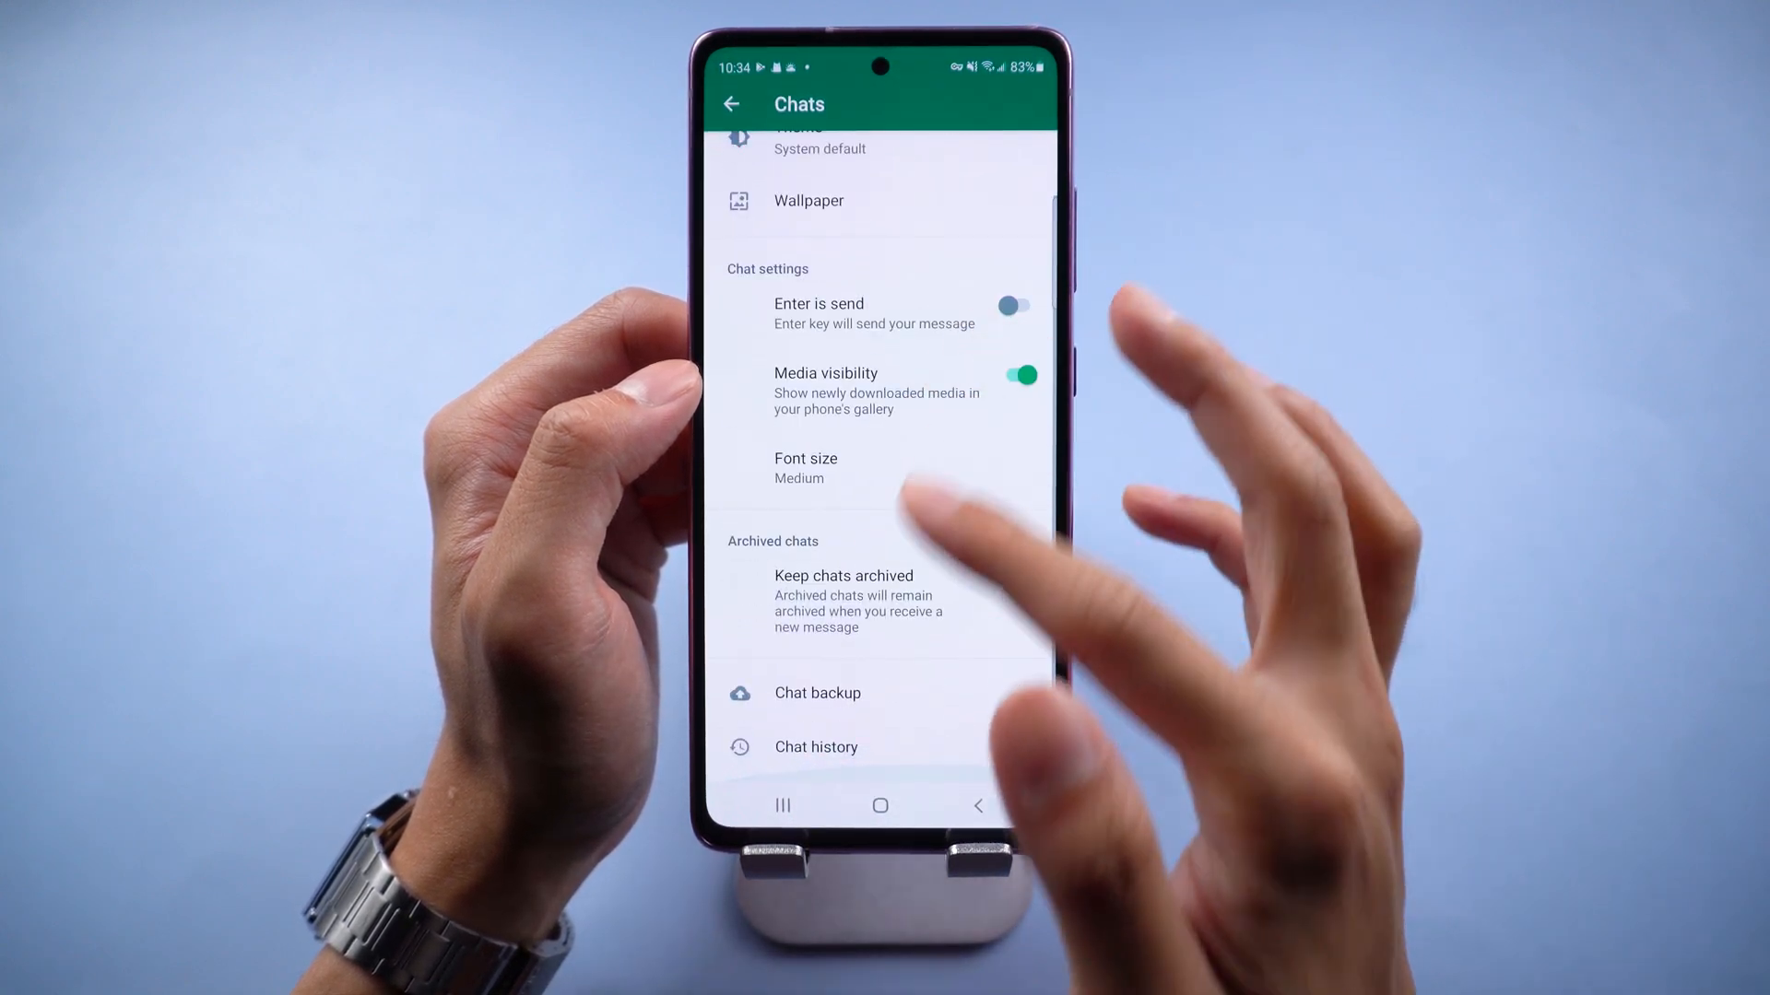
{"action": "left_click", "coordinate": [817, 691]}
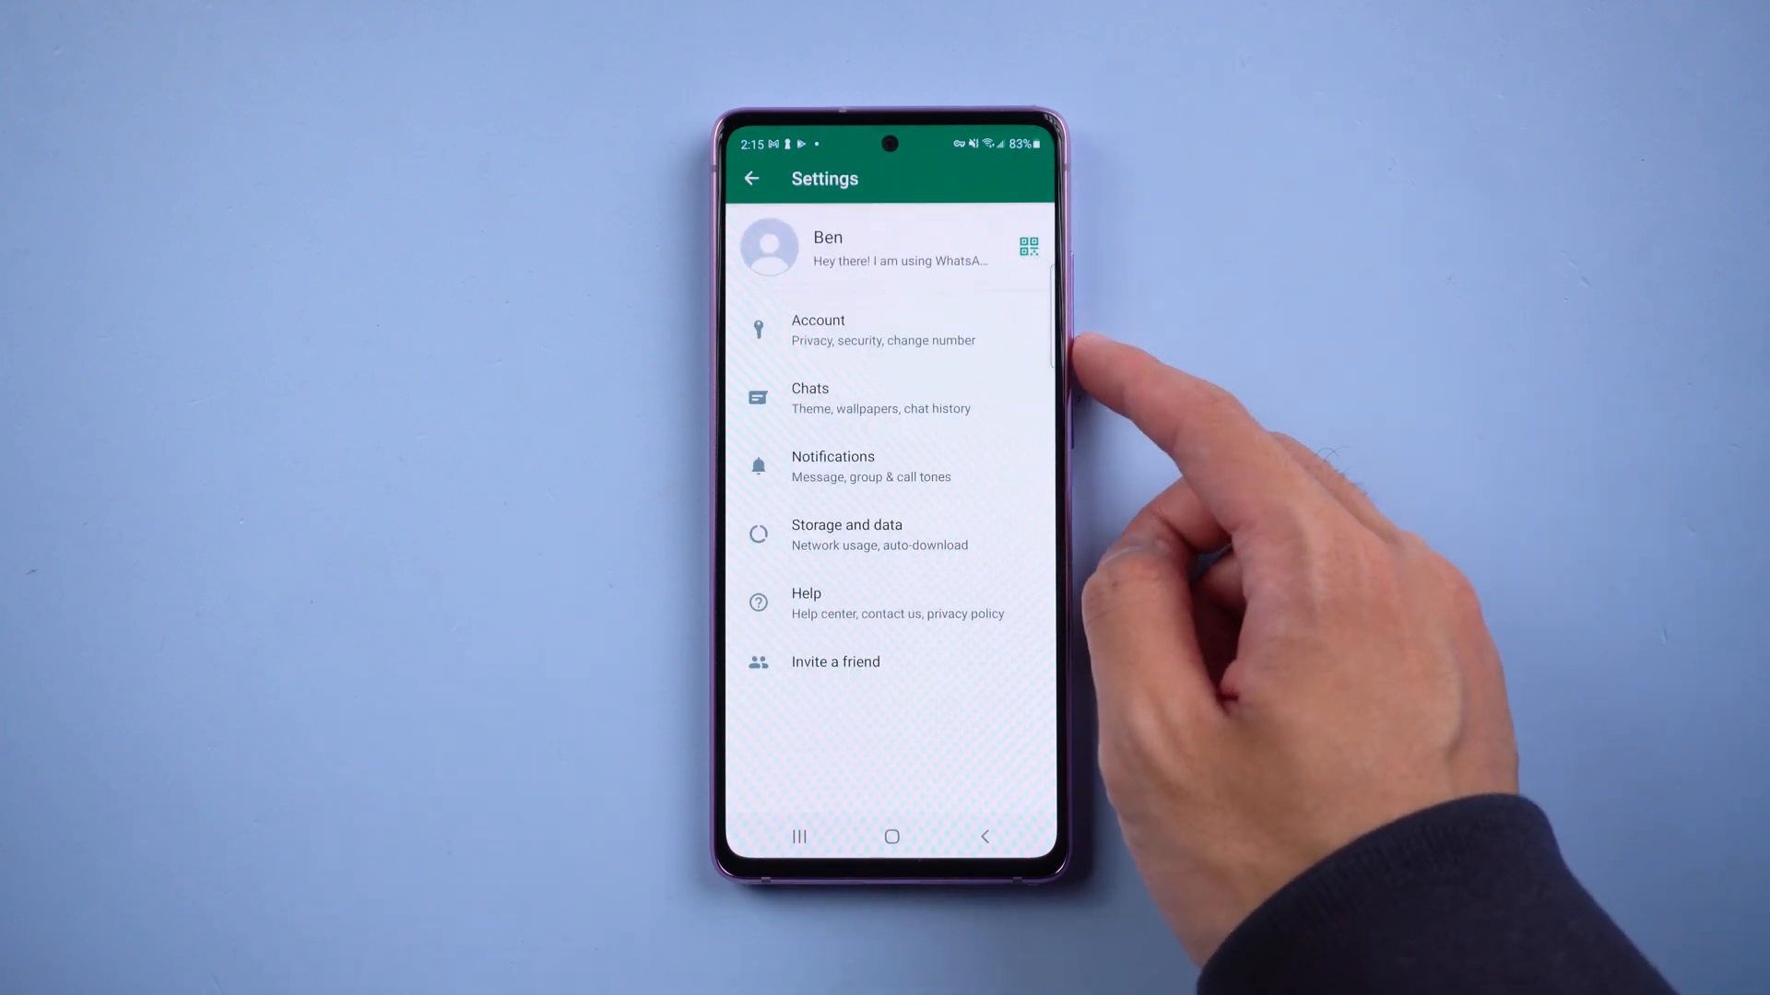
- Check the Chat backup page showing the latest Google Drive backup from 2:12 PM, 440 kB
{"action": "left_click", "coordinate": [857, 398]}
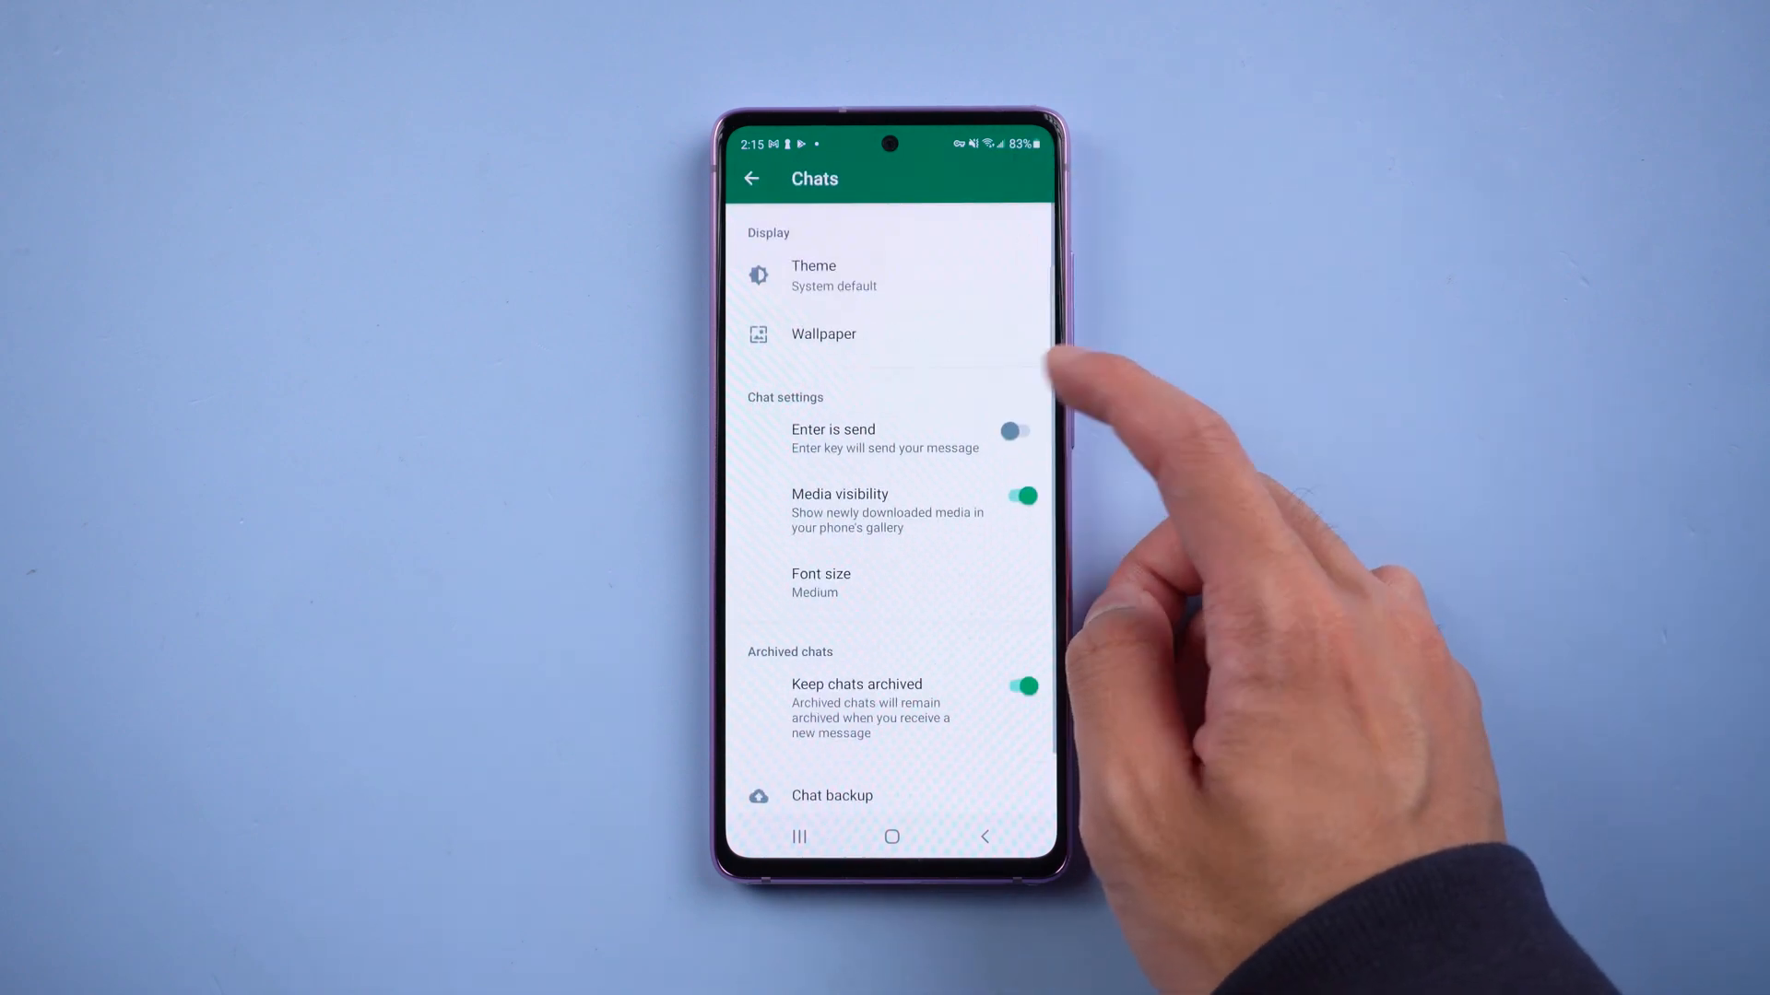
{"action": "left_click", "coordinate": [831, 795]}
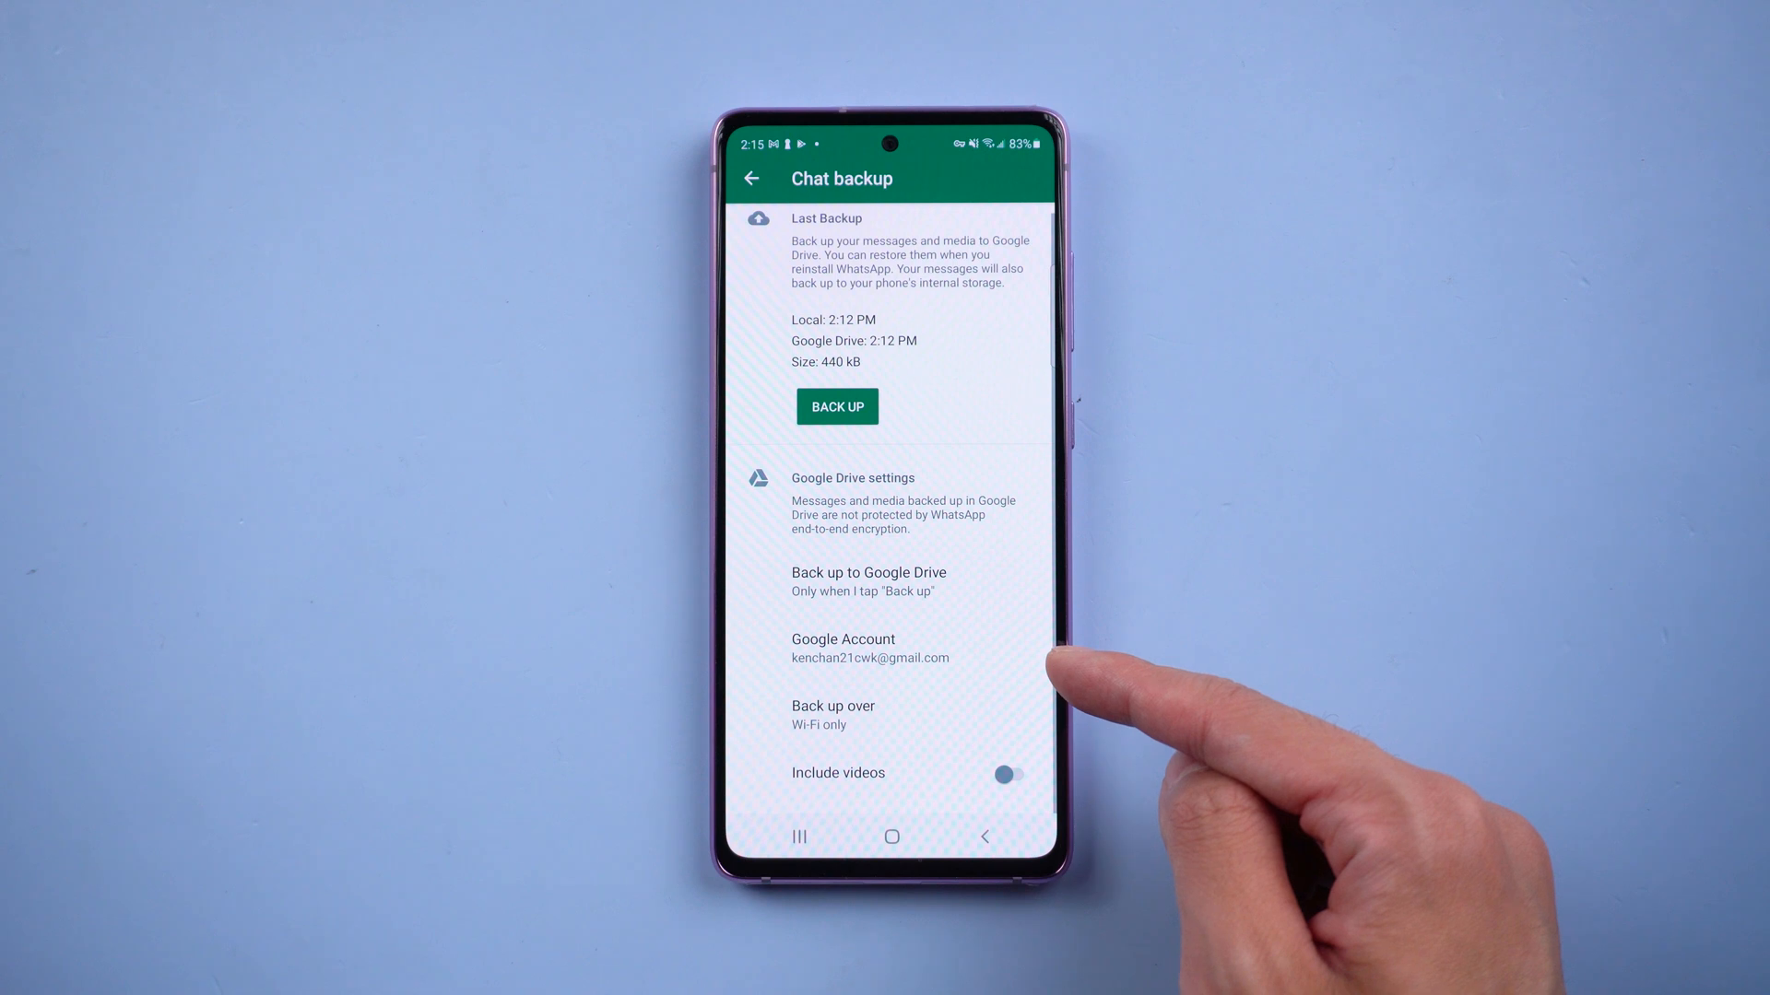
{"action": "left_click", "coordinate": [868, 581]}
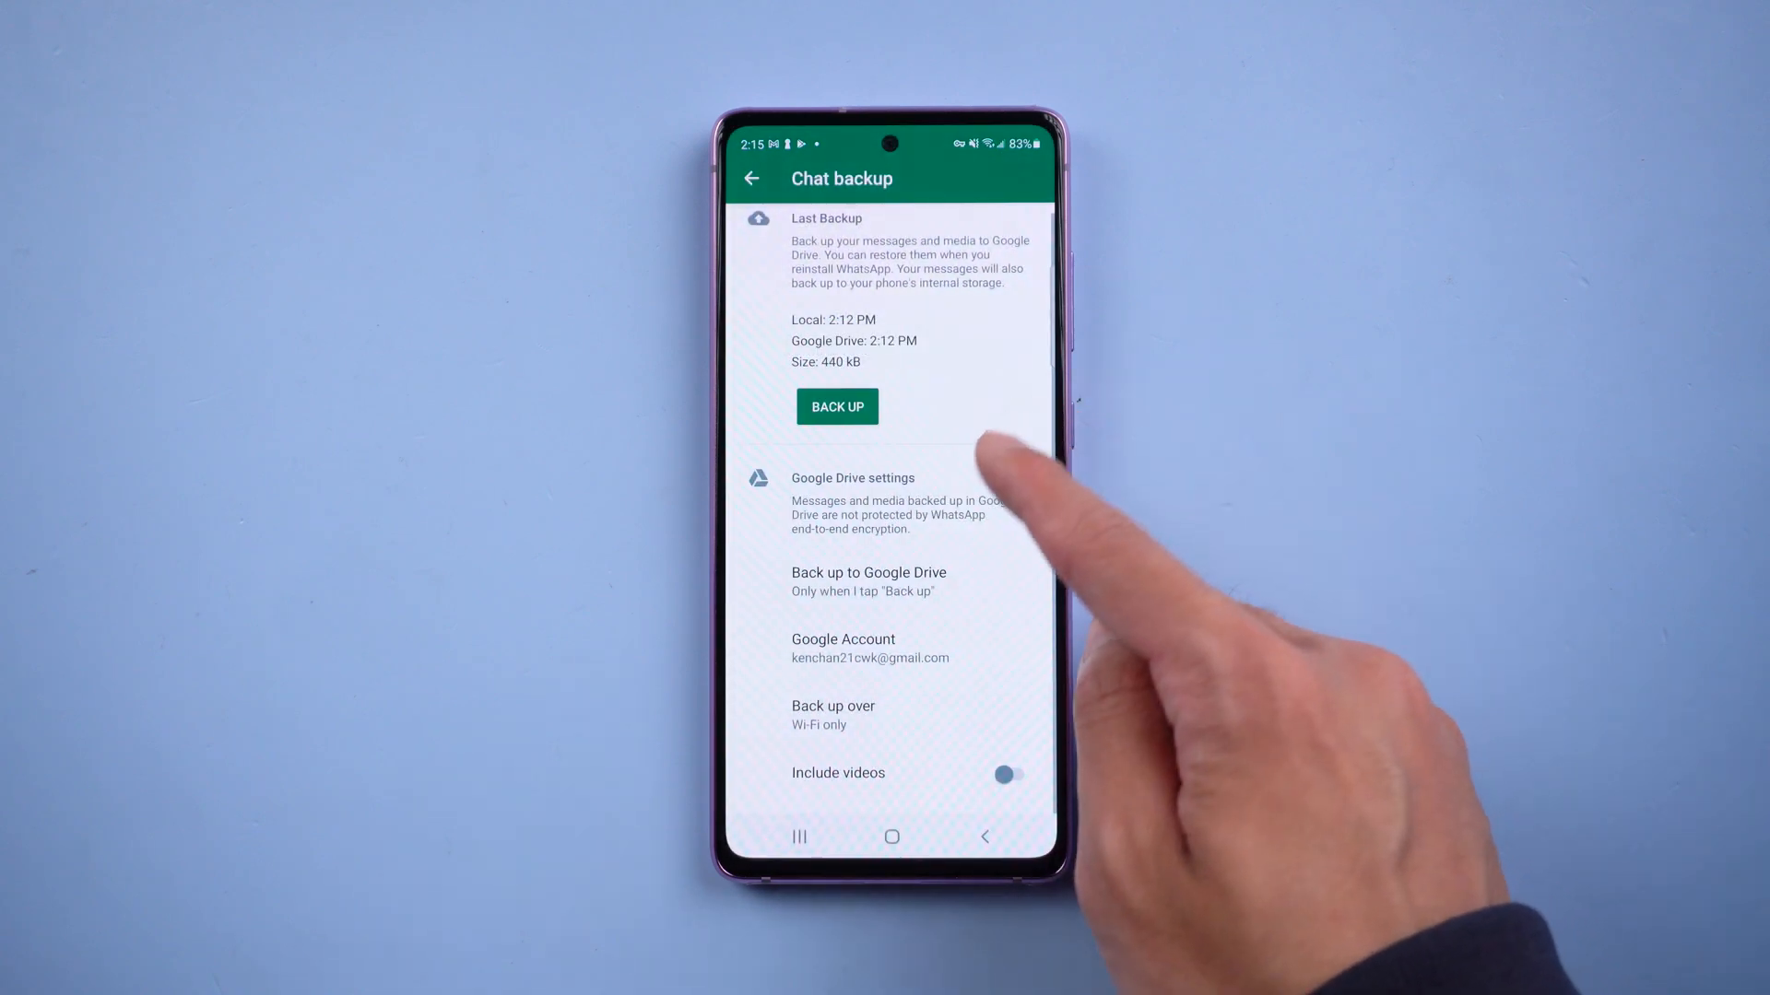
{"action": "left_click", "coordinate": [836, 405]}
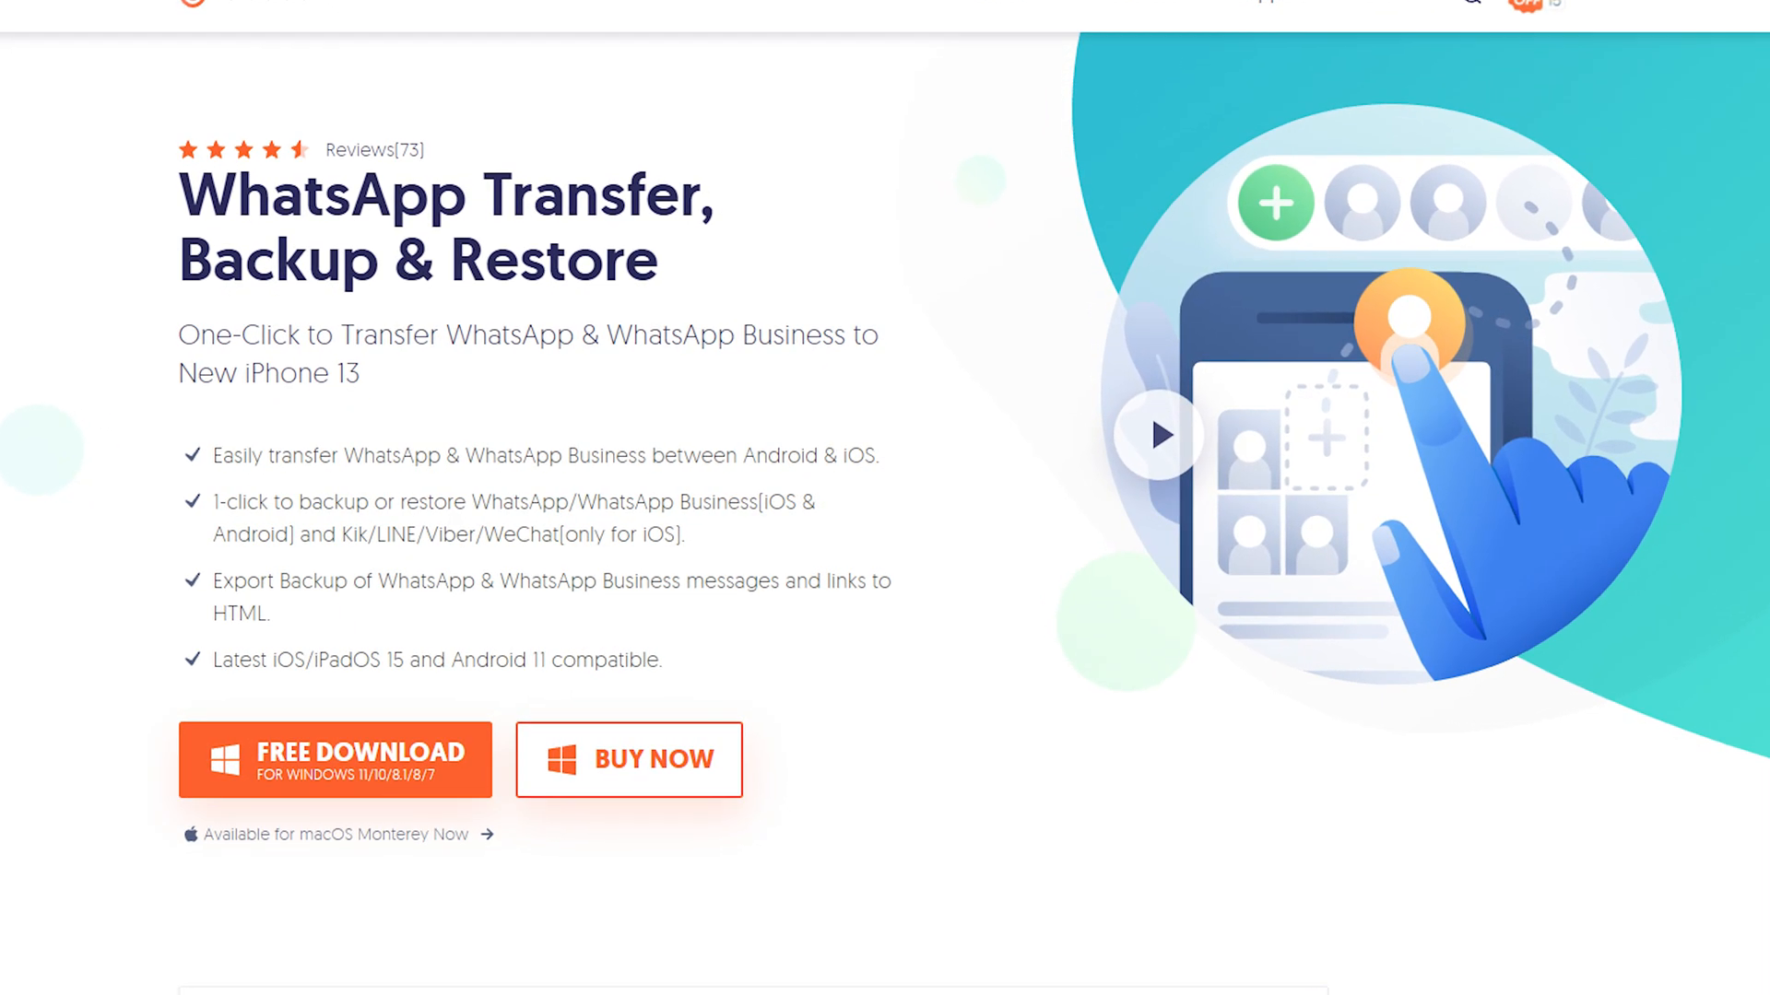
{"action": "scroll", "scroll_direction": "down", "scroll_amount": 3}
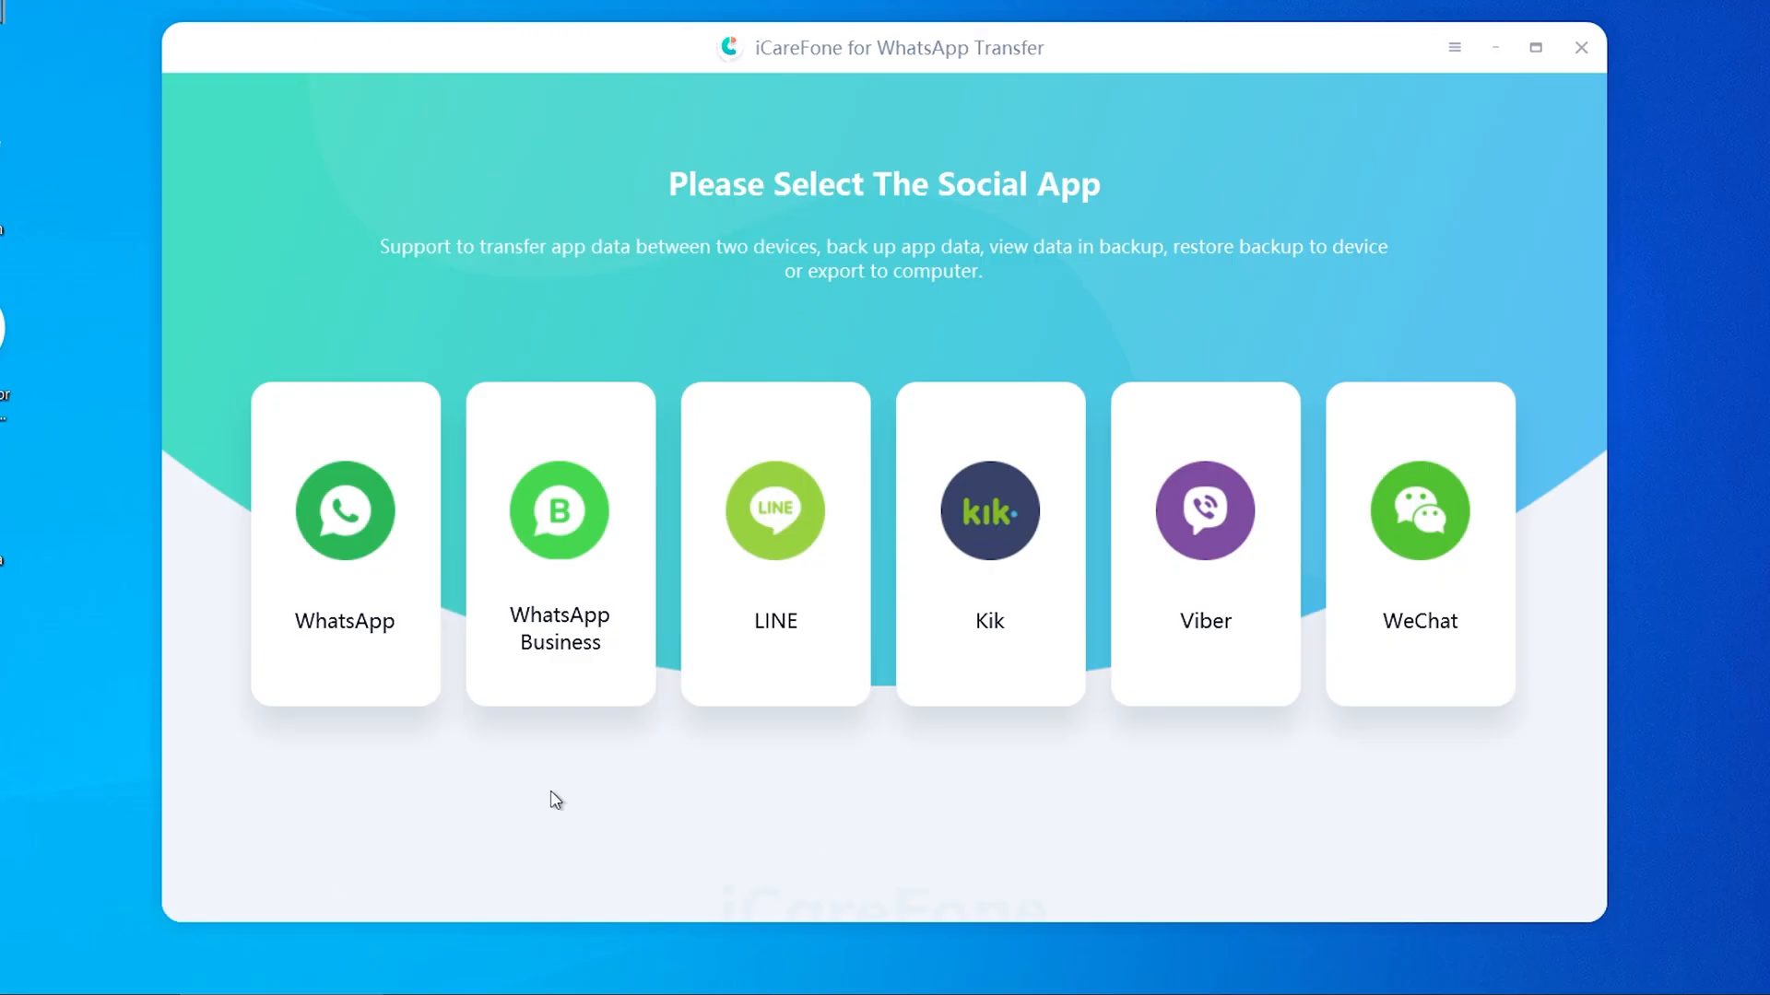
- Choose WhatsApp Backup and start downloading the backup from Google Drive to the computer
{"action": "left_click", "coordinate": [345, 511]}
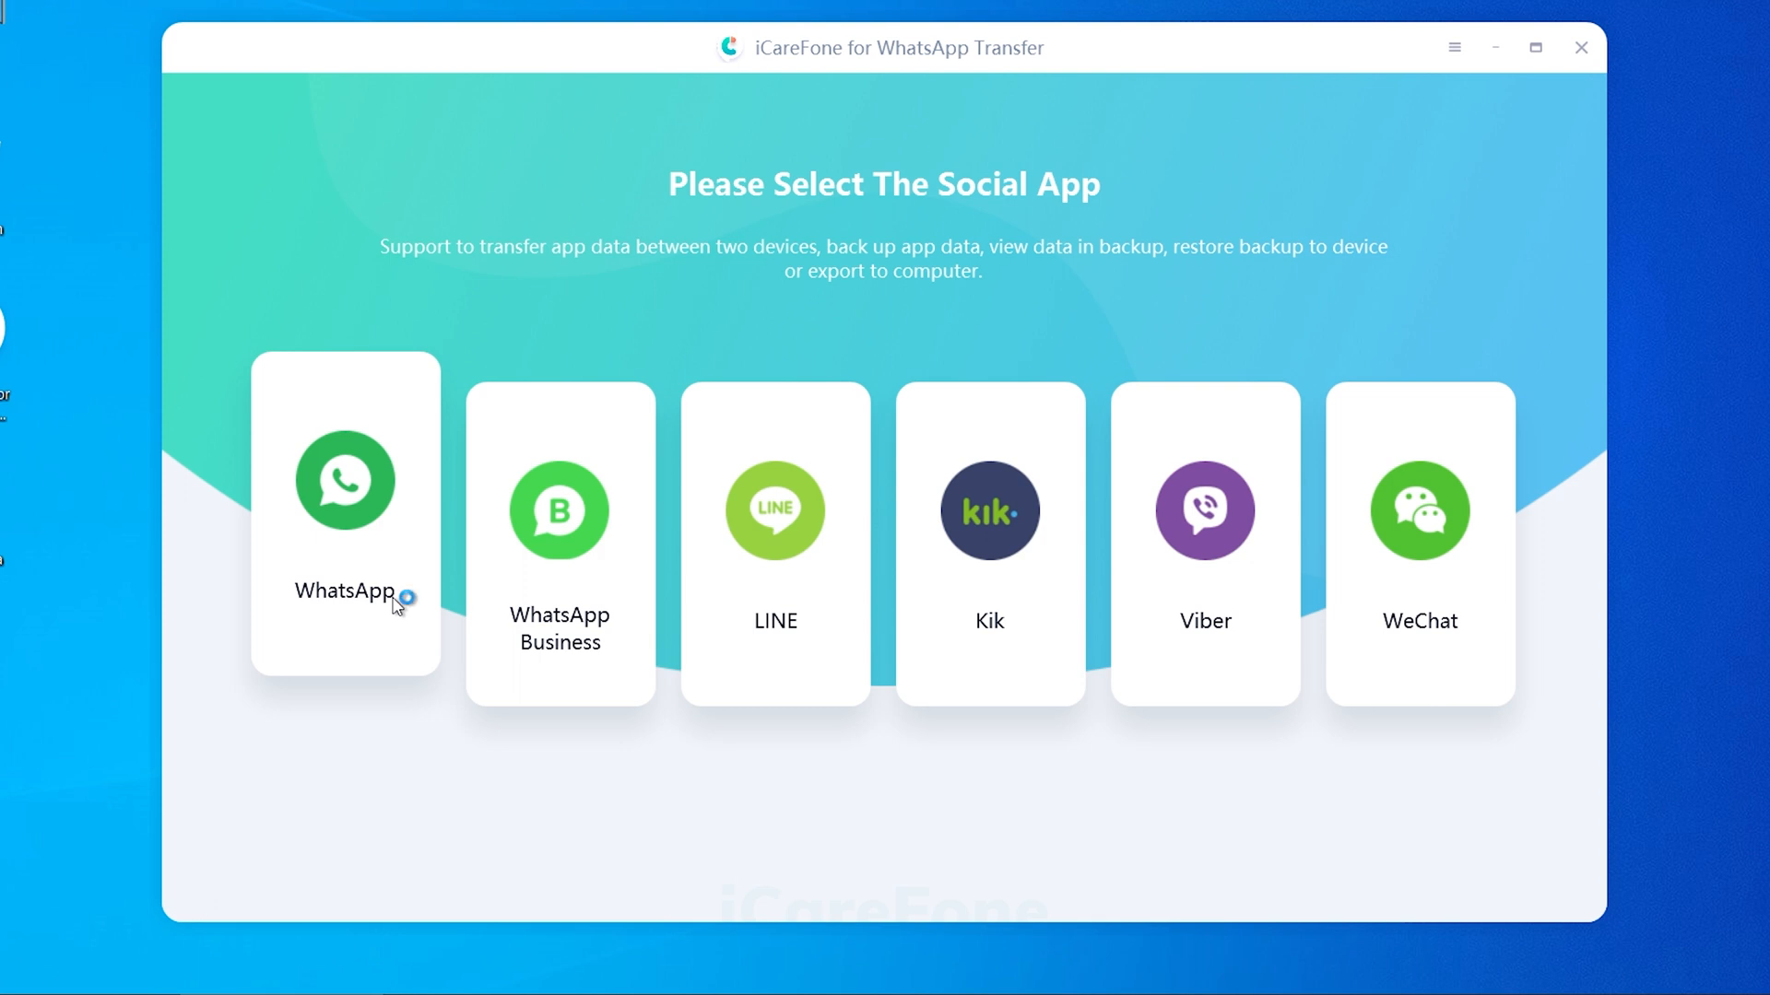
{"action": "left_click", "coordinate": [345, 509]}
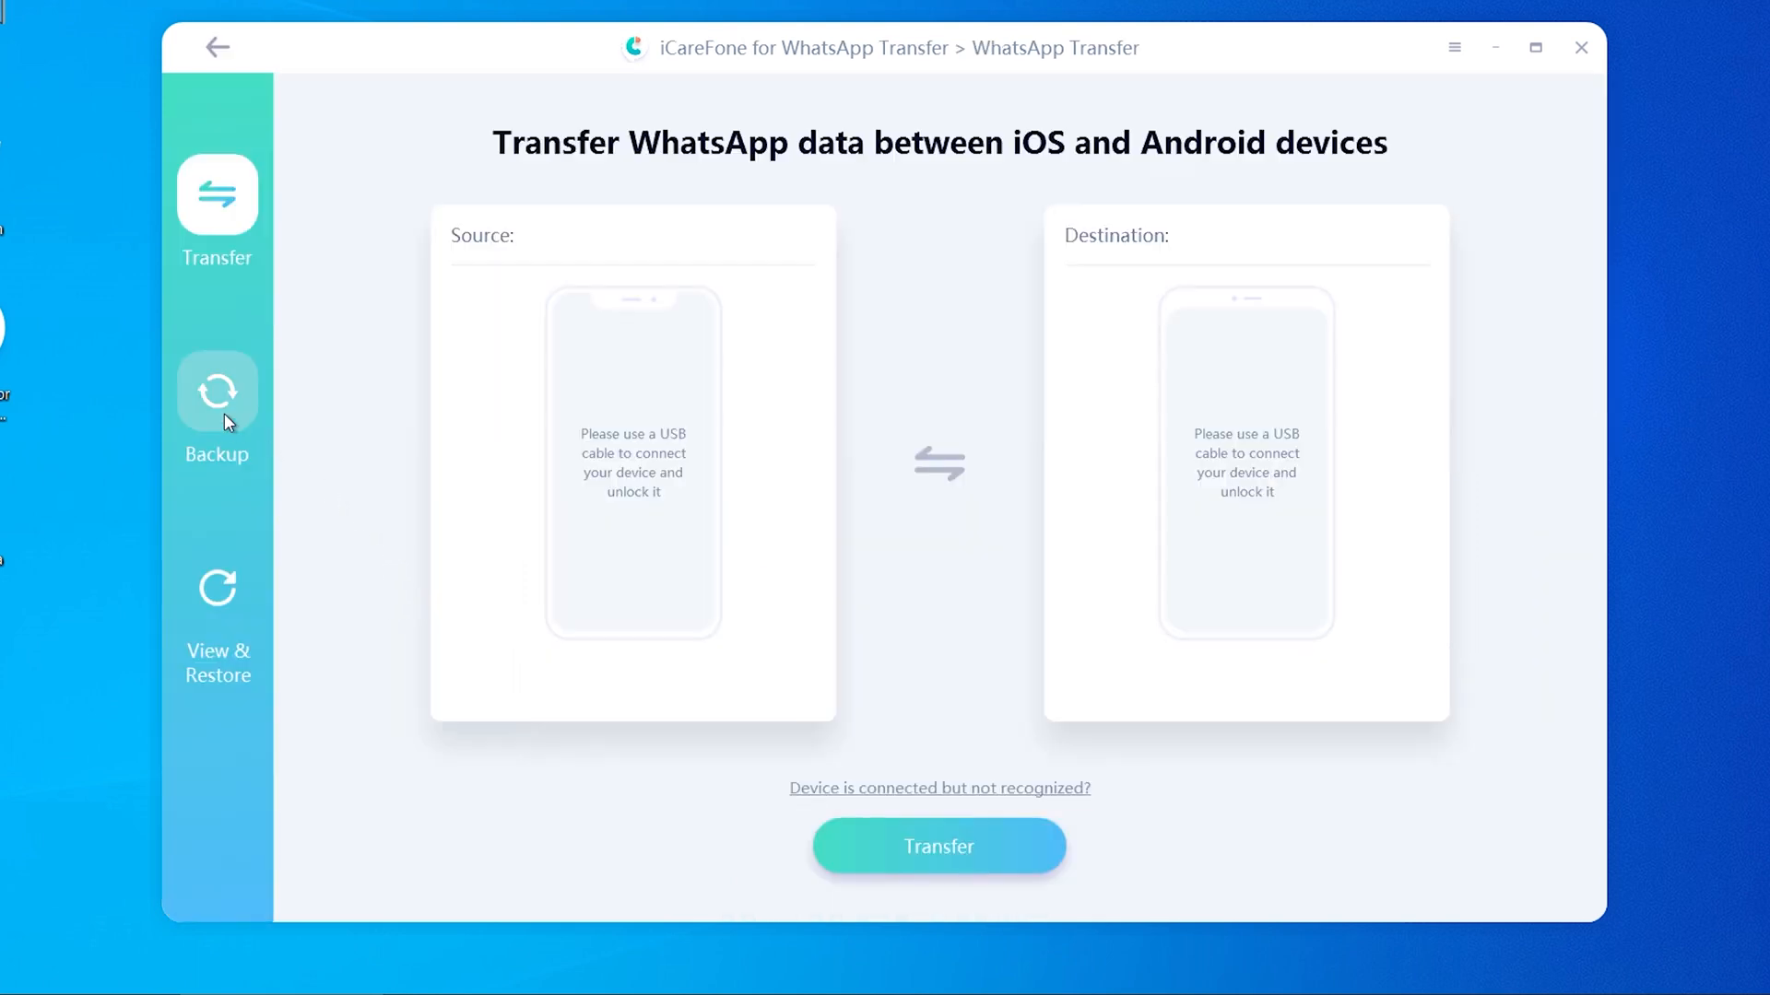
{"action": "left_click", "coordinate": [215, 391]}
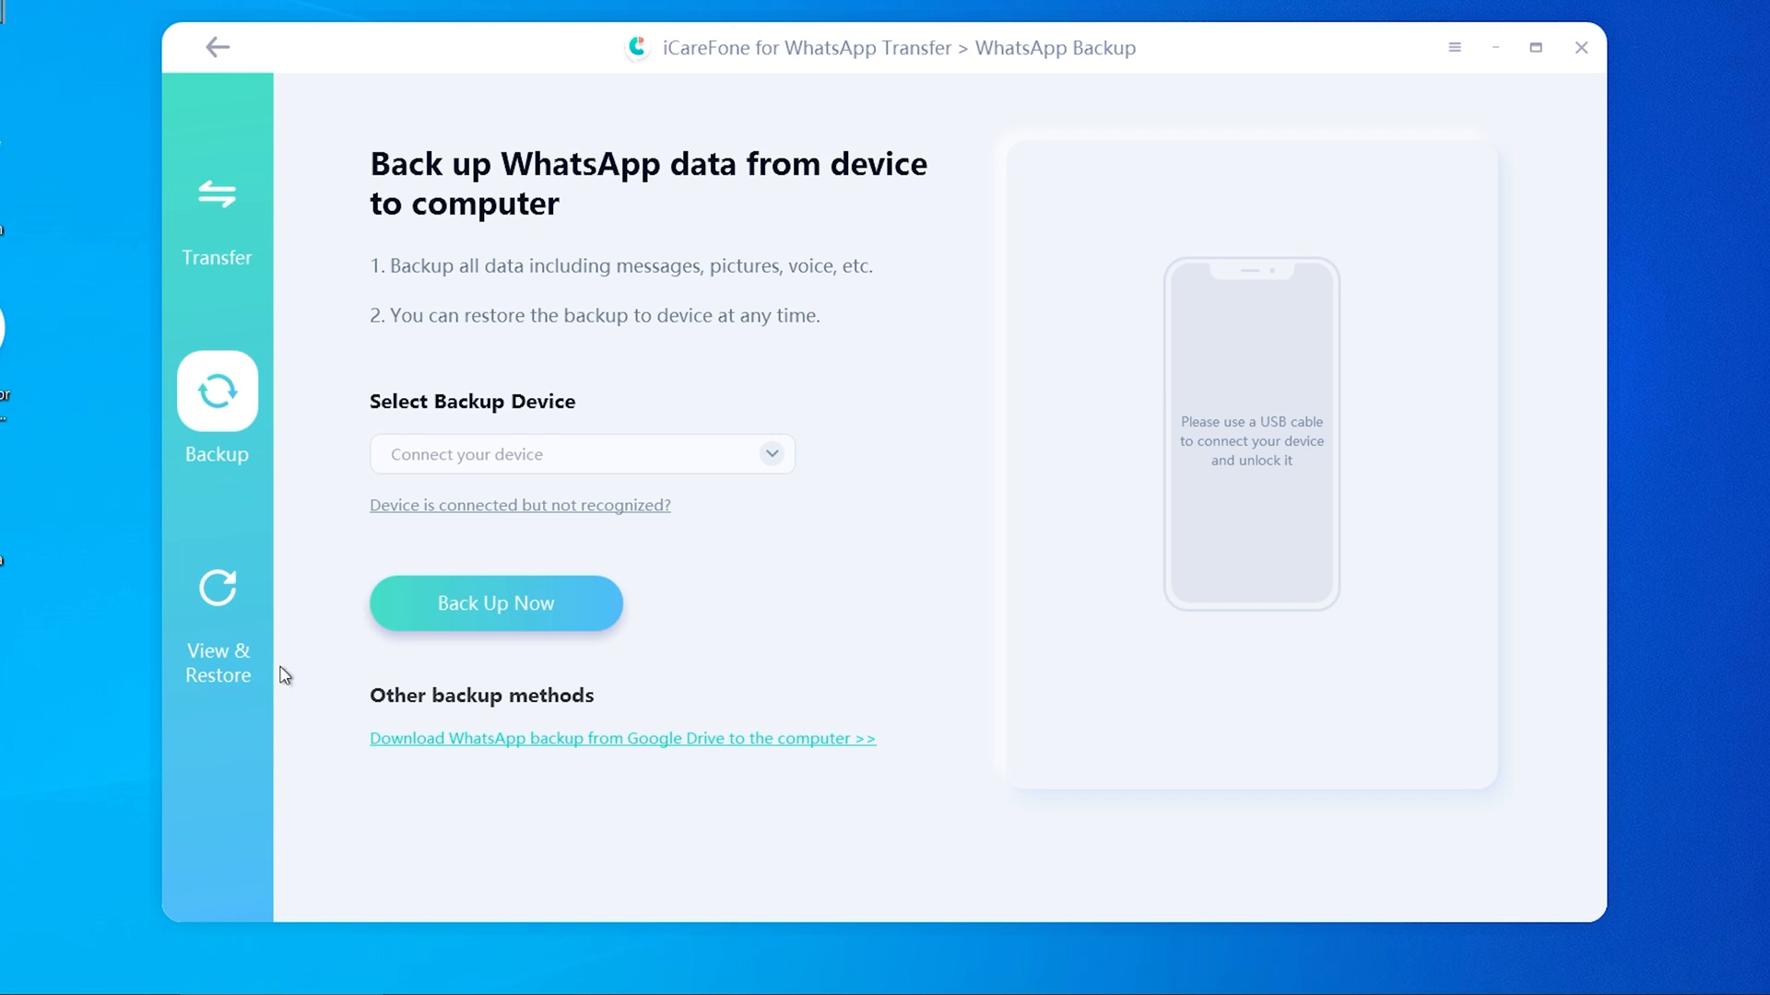
{"action": "mouse_move", "coordinate": [569, 710]}
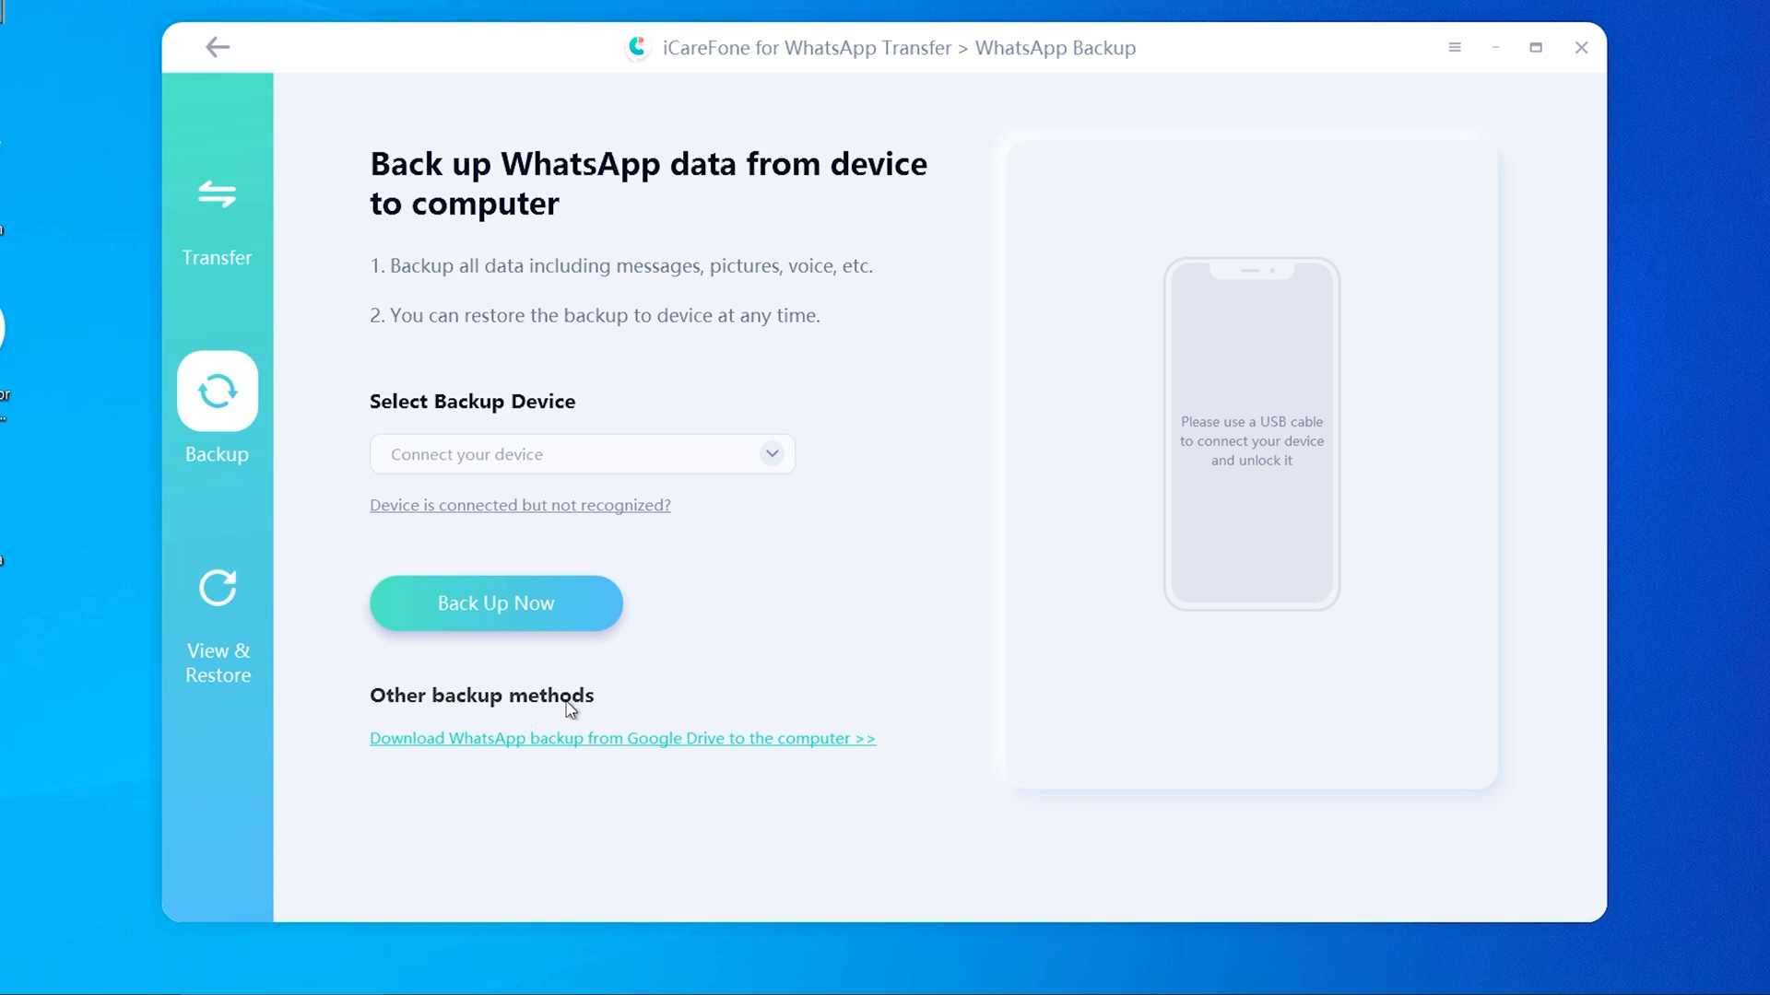
{"action": "mouse_move", "coordinate": [776, 757]}
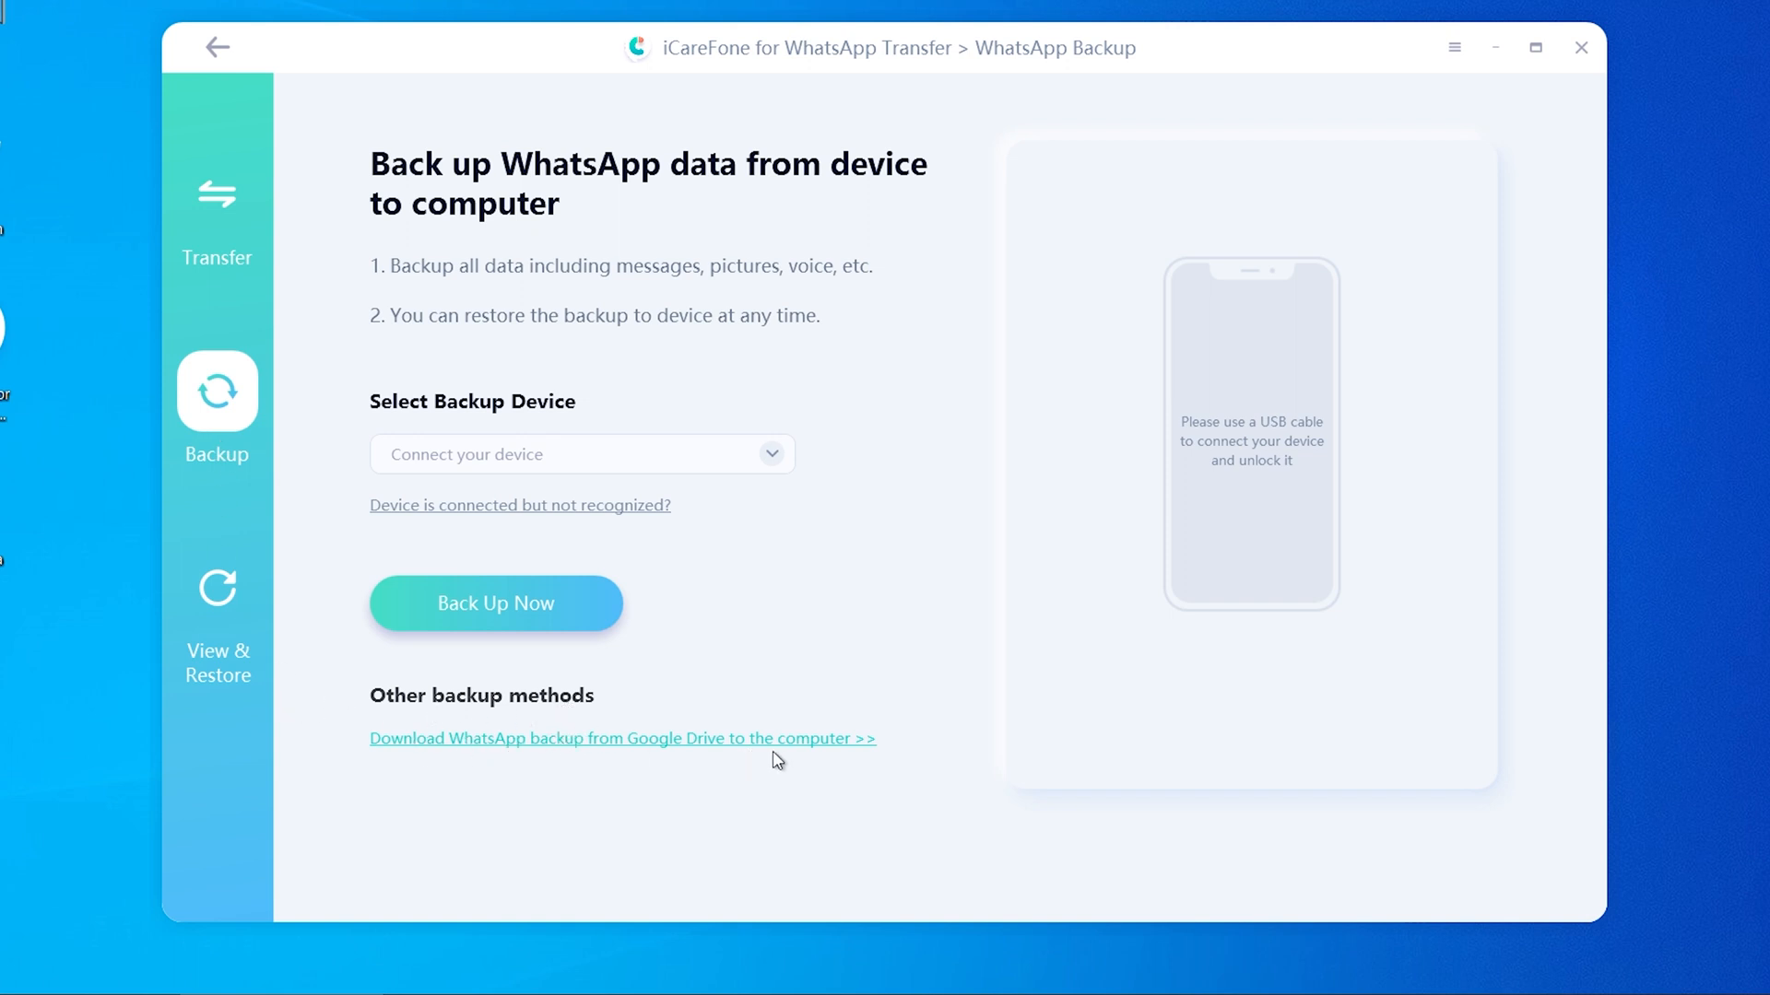
{"action": "left_click", "coordinate": [622, 737]}
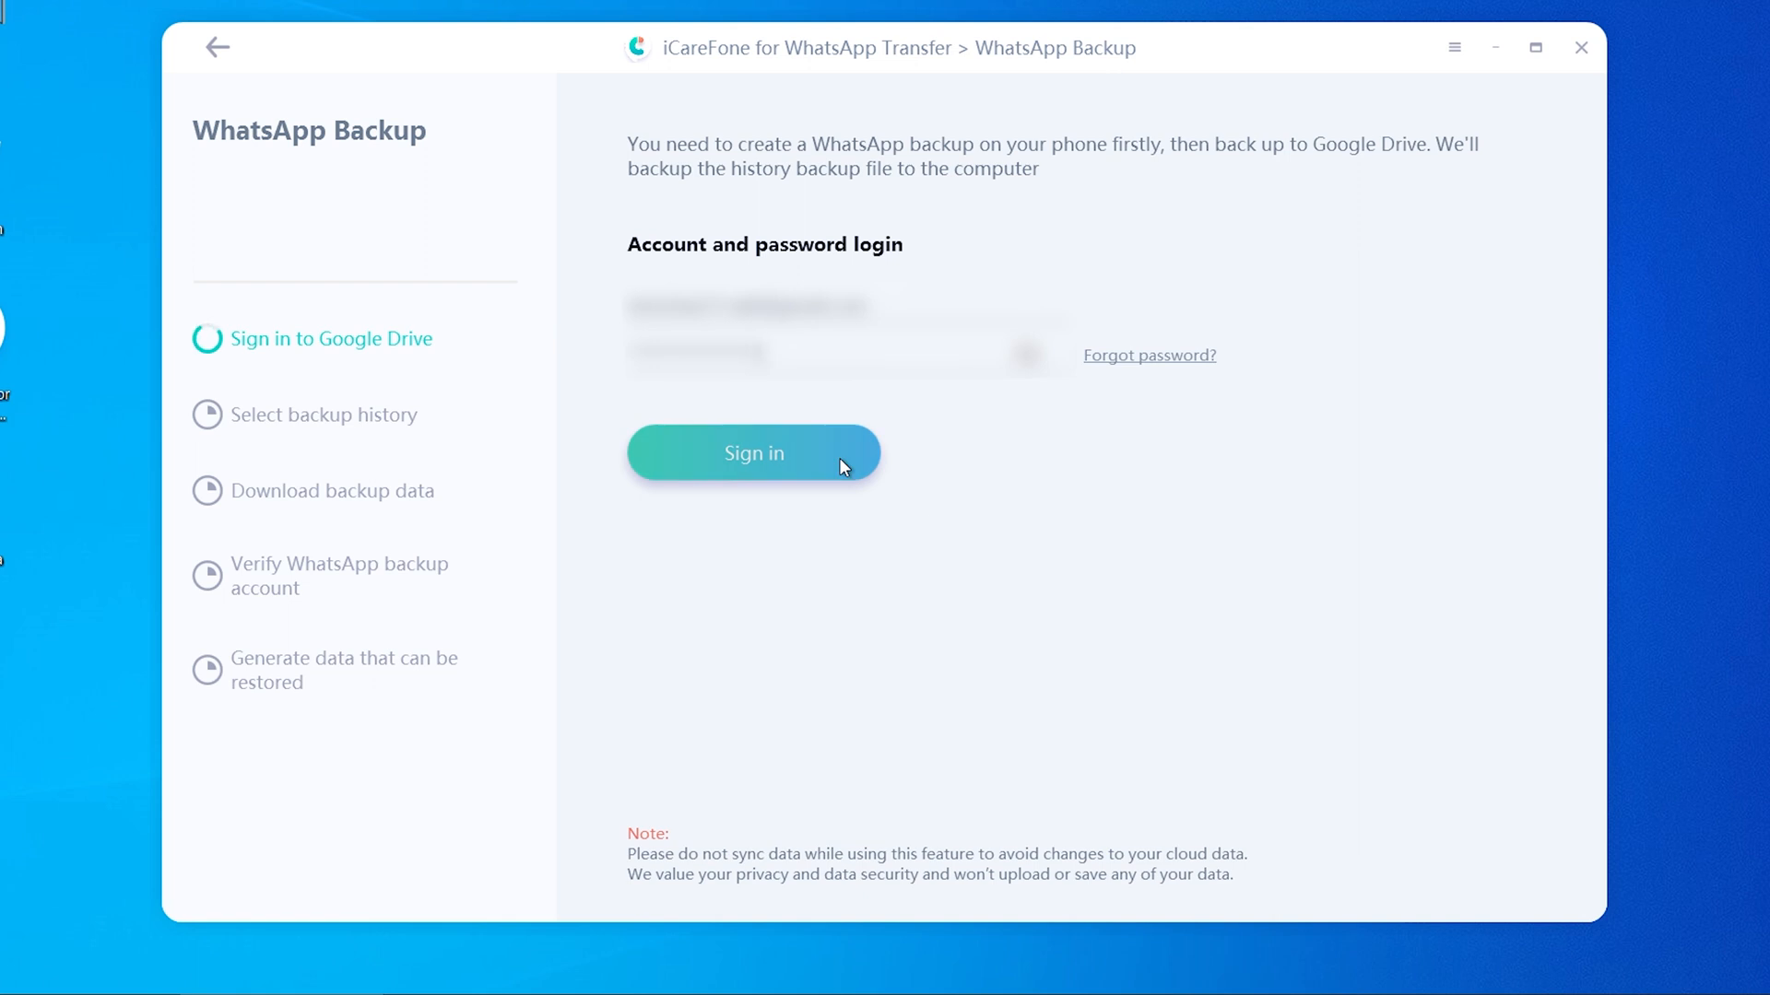
{"action": "left_click", "coordinate": [752, 454]}
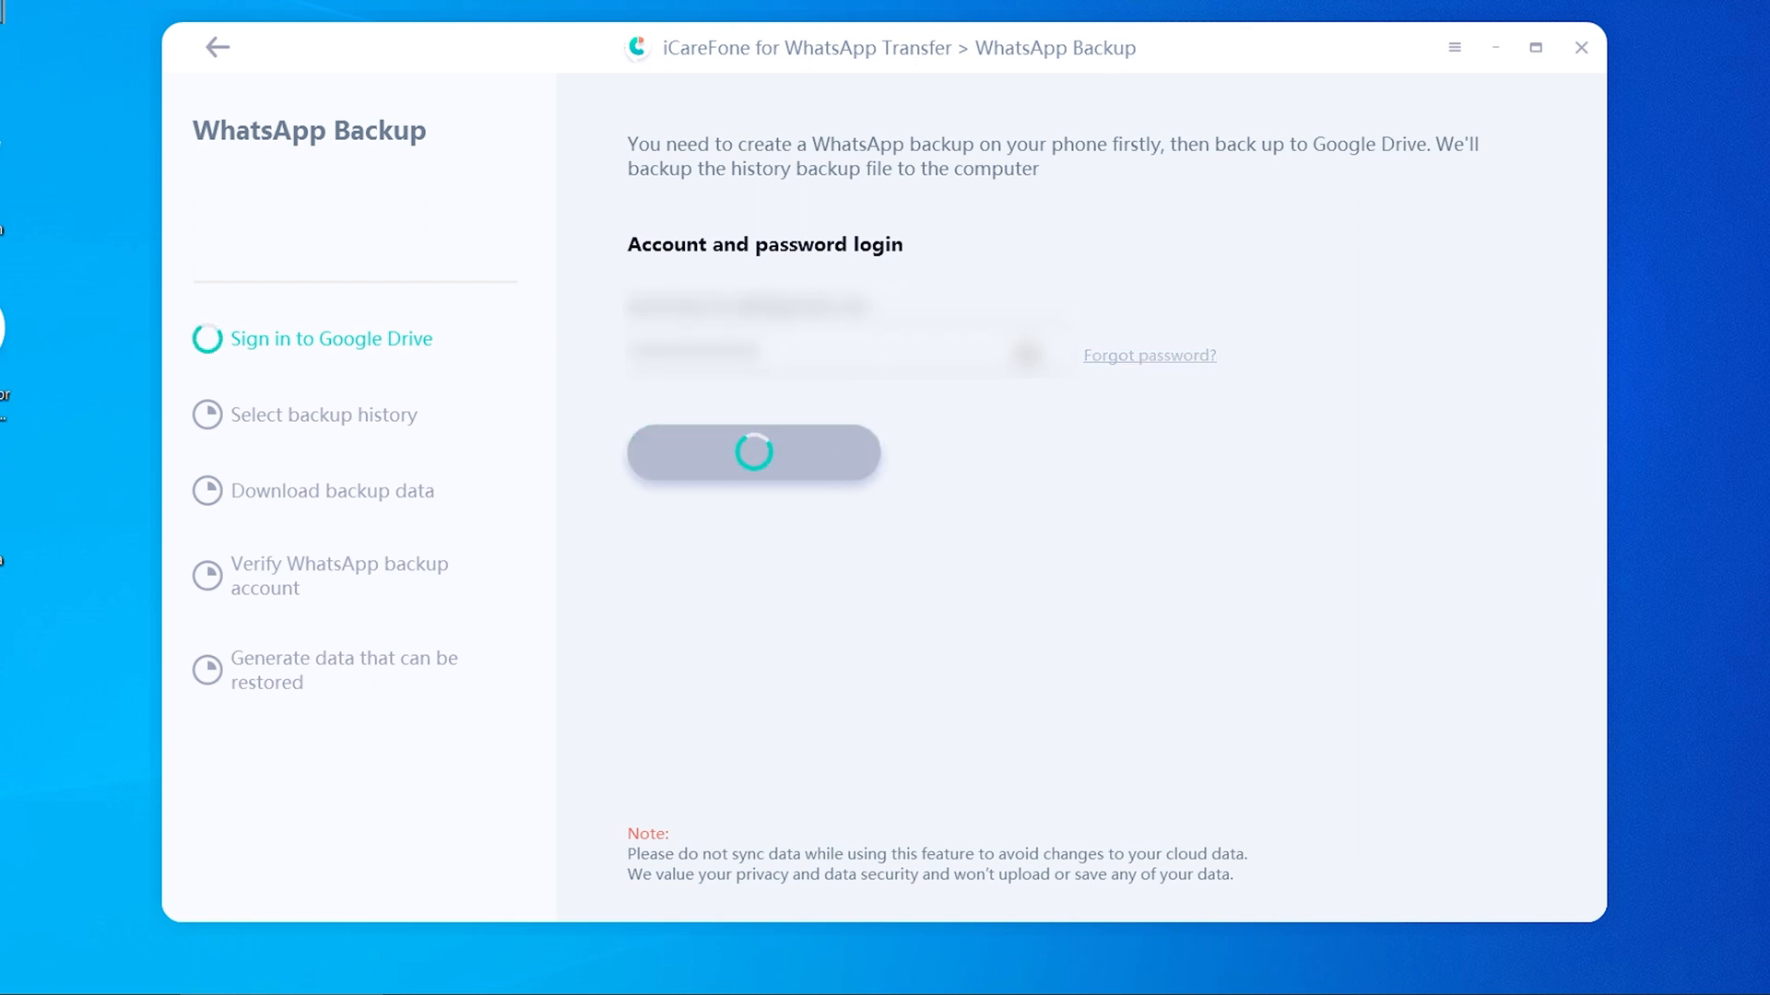
{"action": "left_click", "coordinate": [752, 453]}
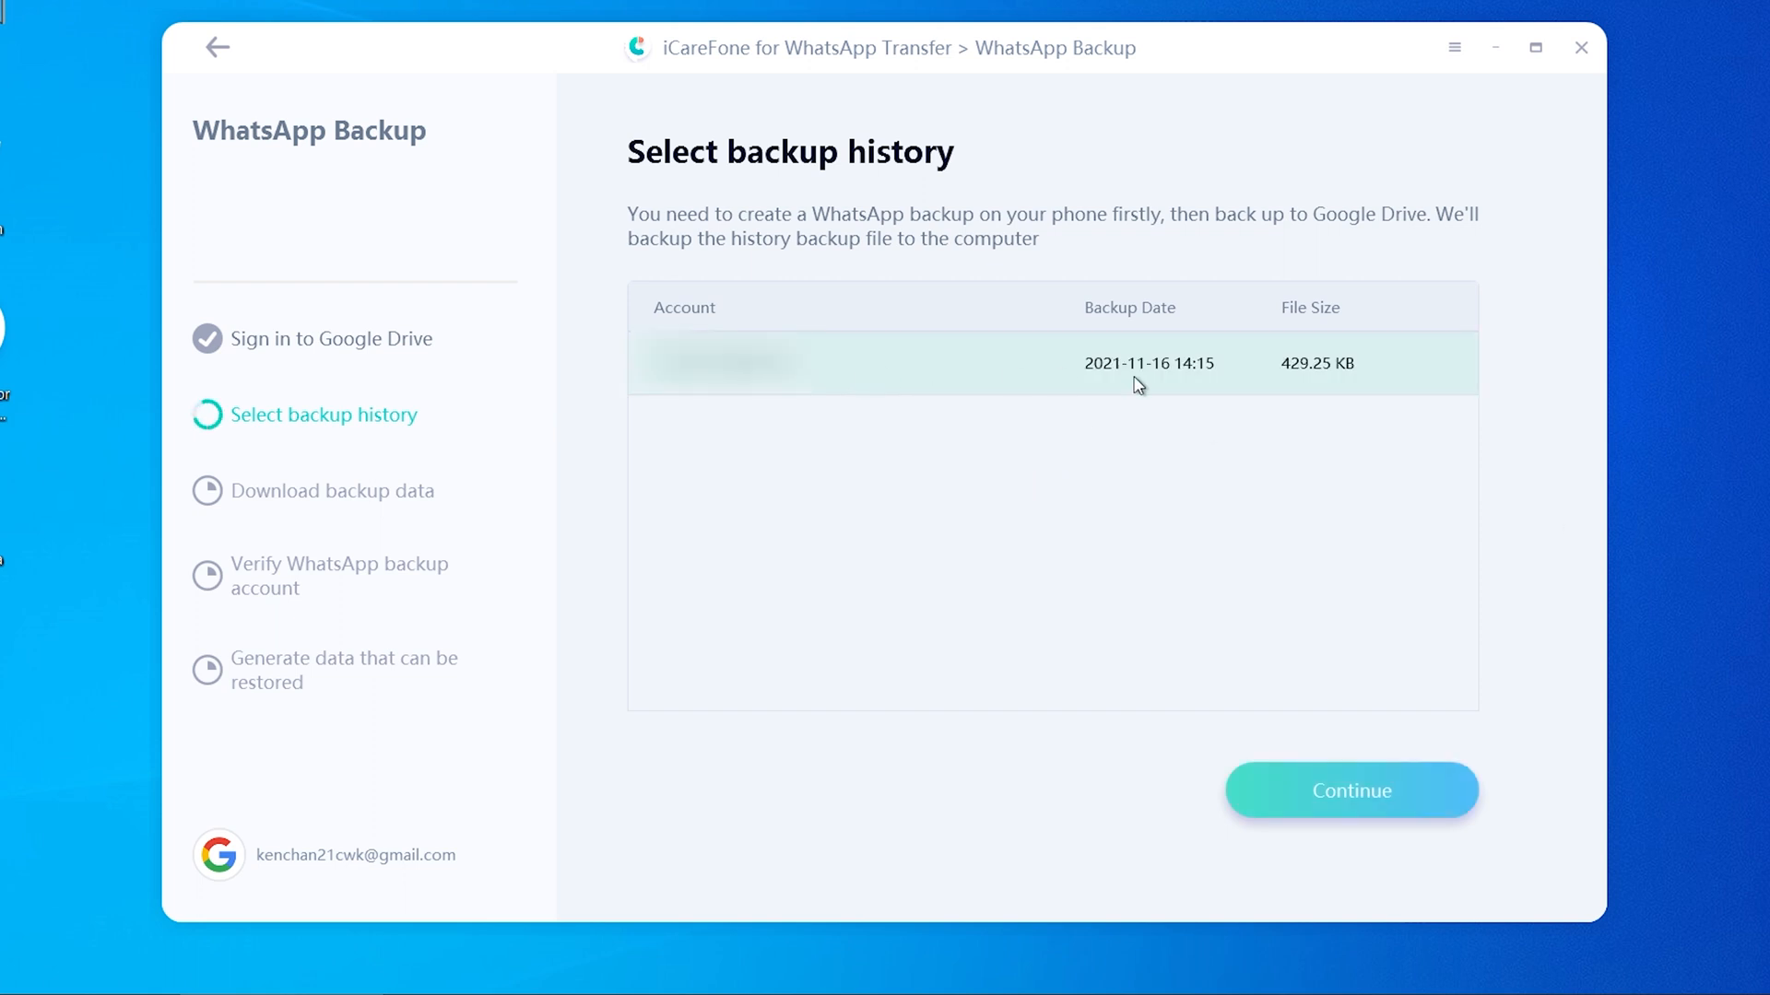
{"action": "mouse_move", "coordinate": [1256, 426]}
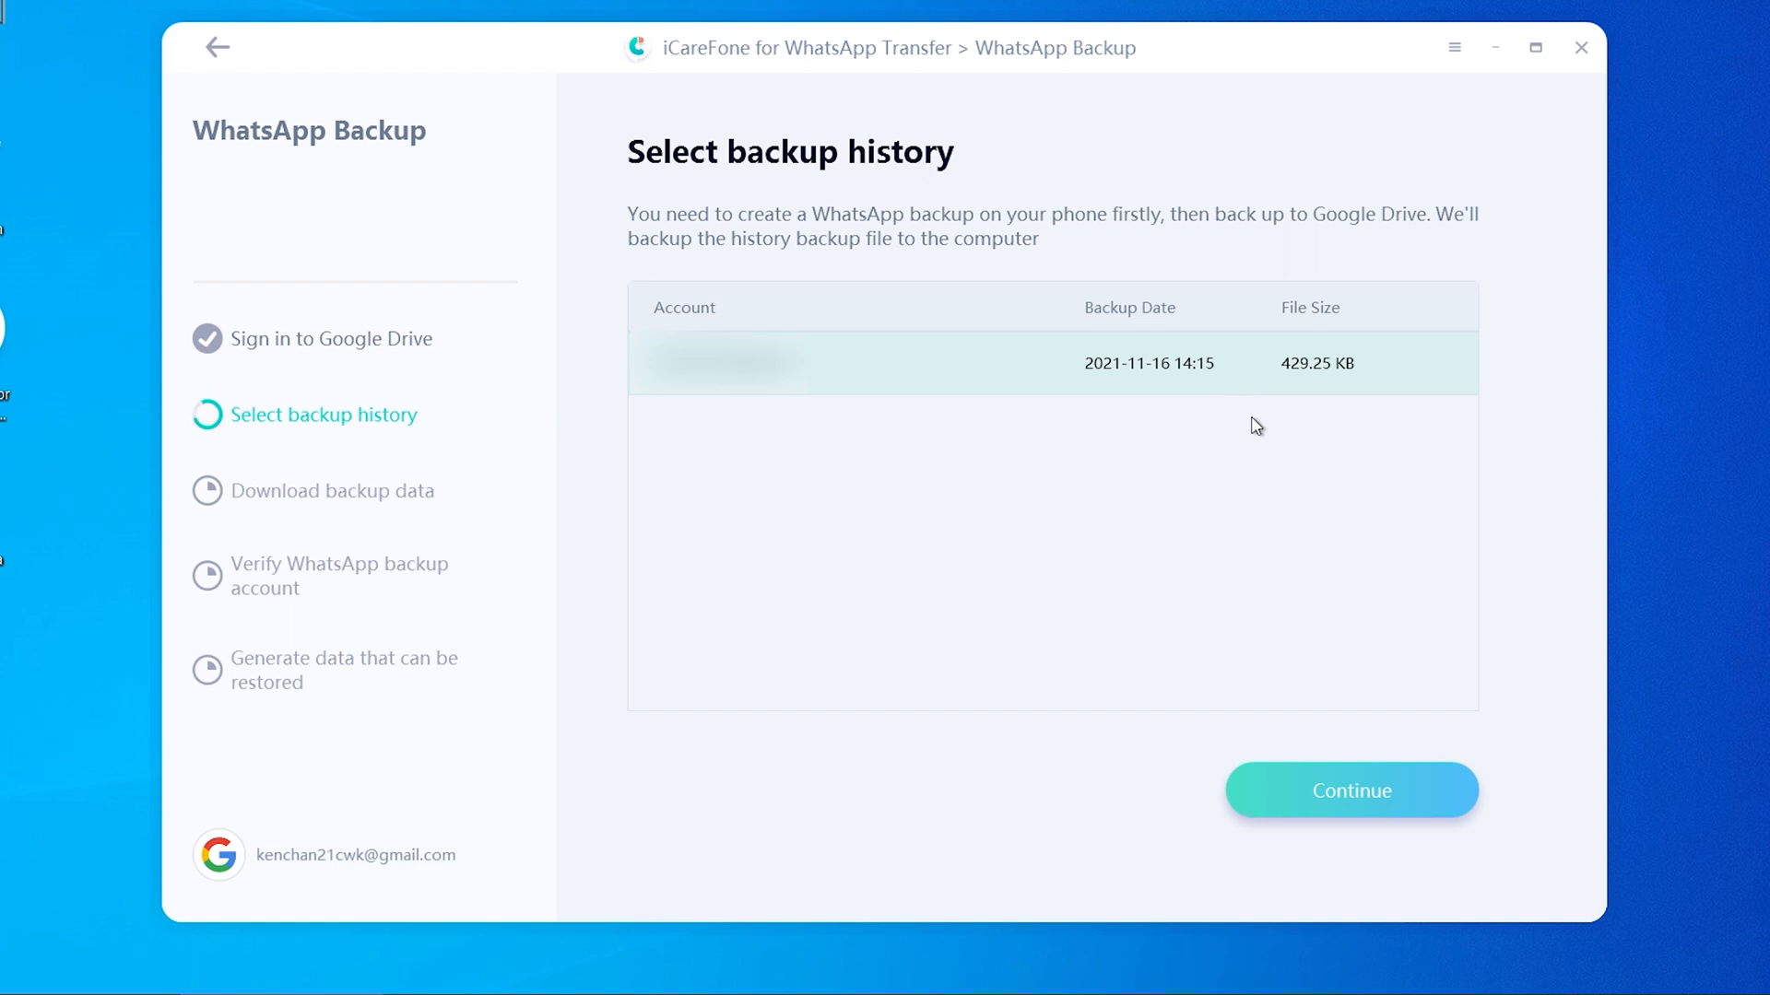
{"action": "left_click", "coordinate": [1351, 791]}
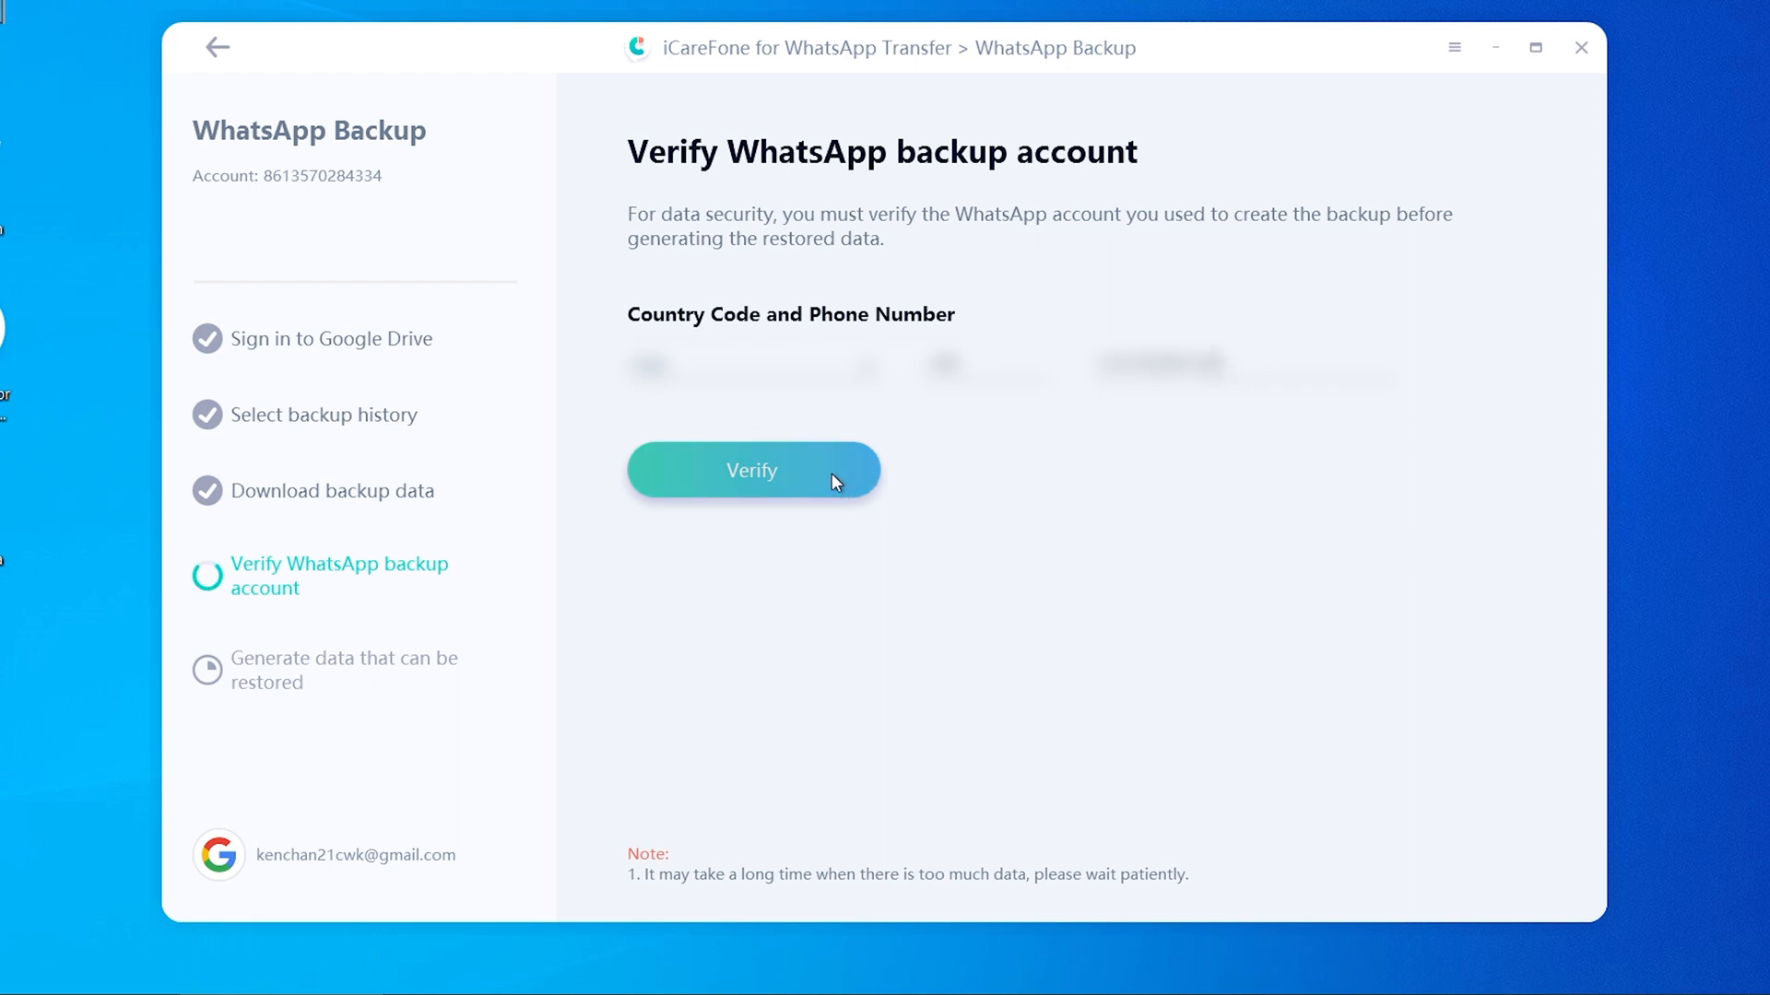
{"action": "left_click", "coordinate": [752, 470]}
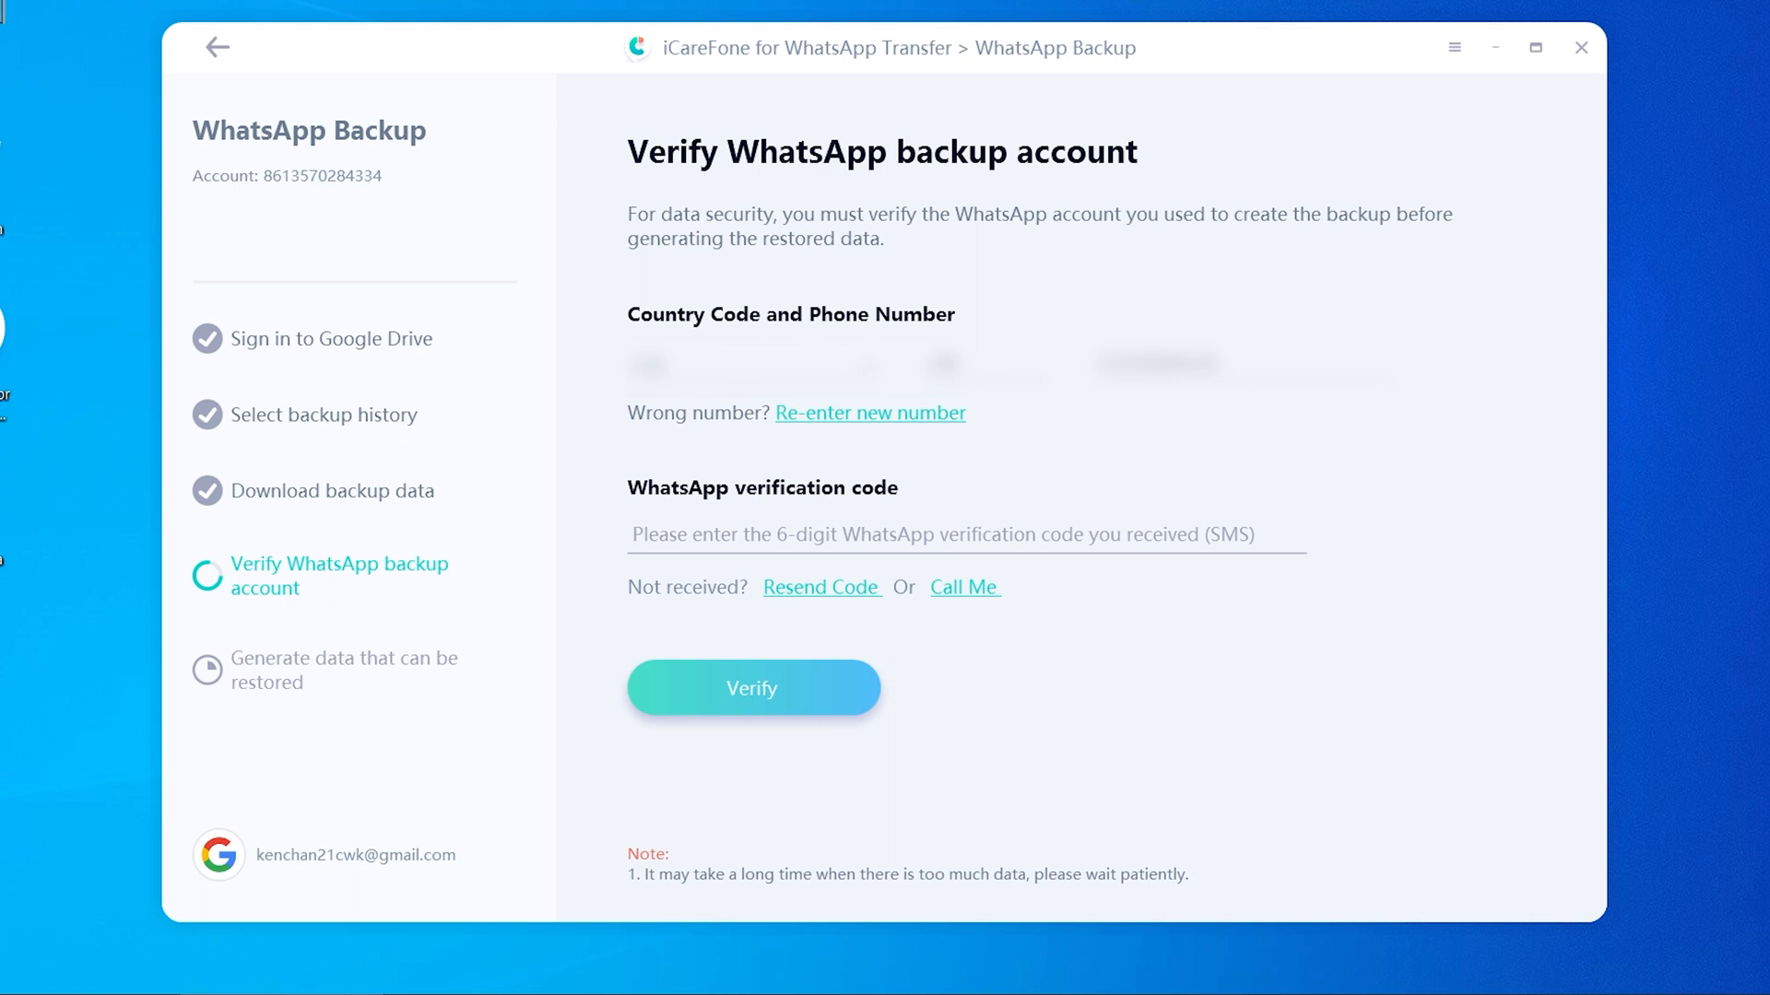
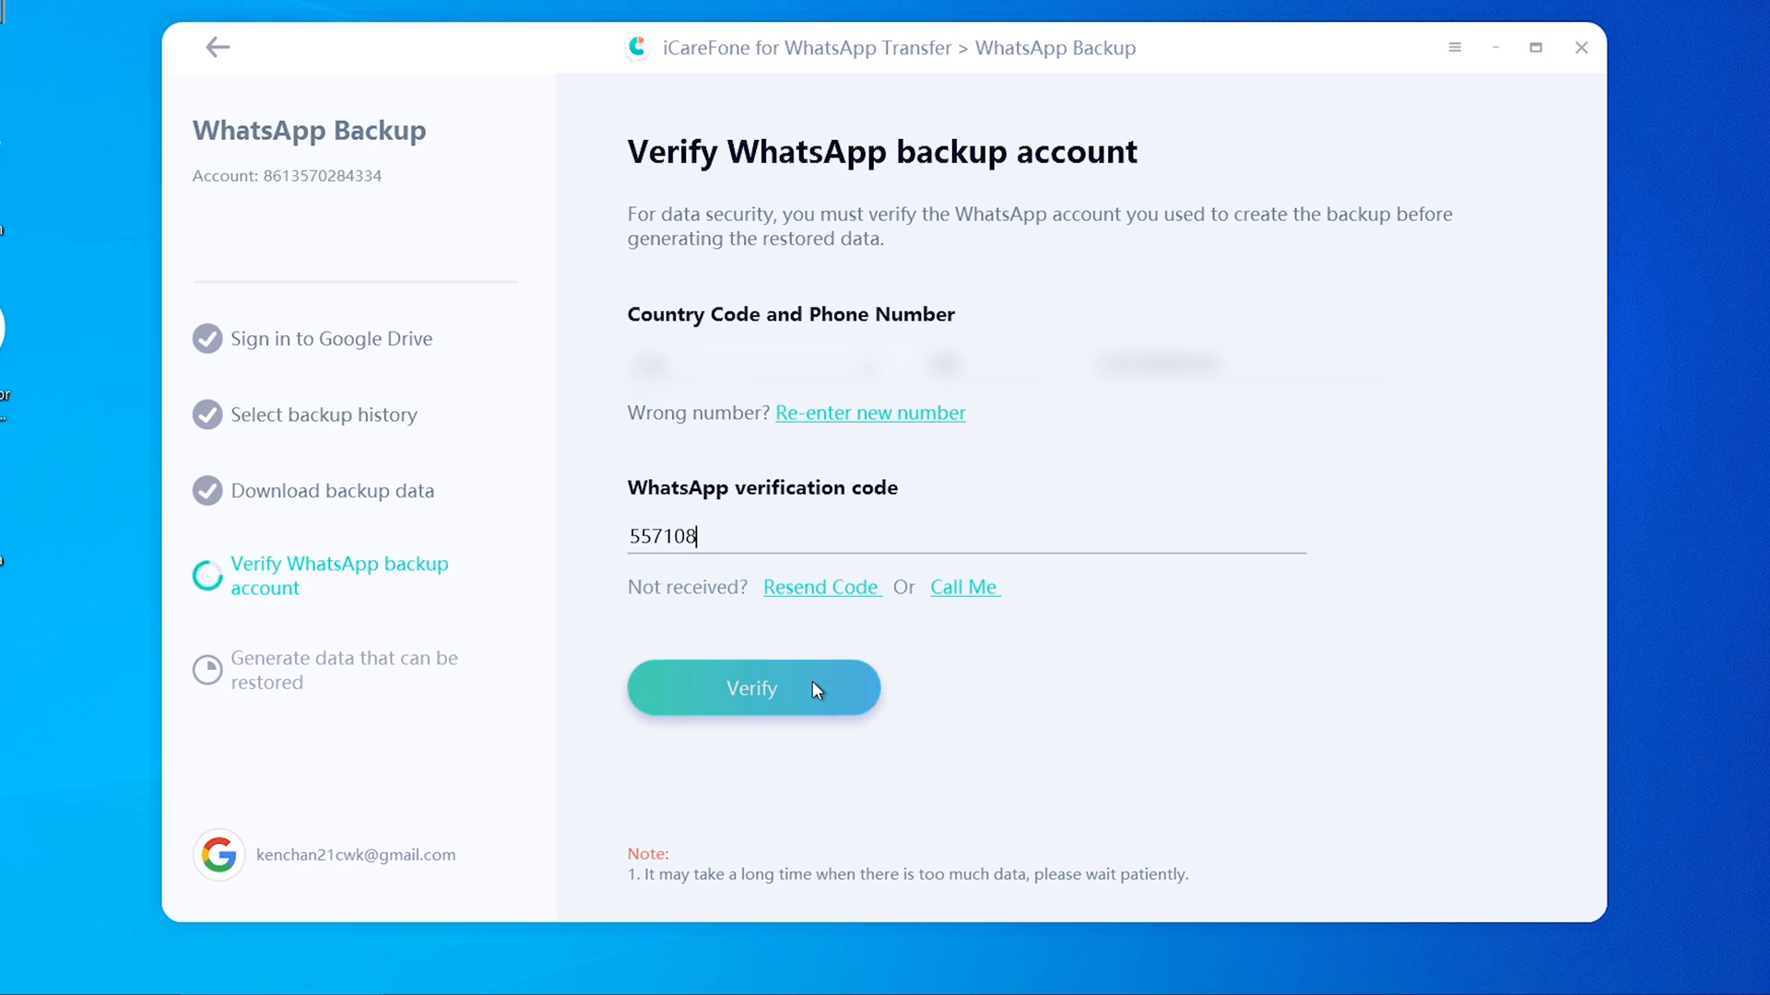
{"action": "left_click", "coordinate": [753, 688]}
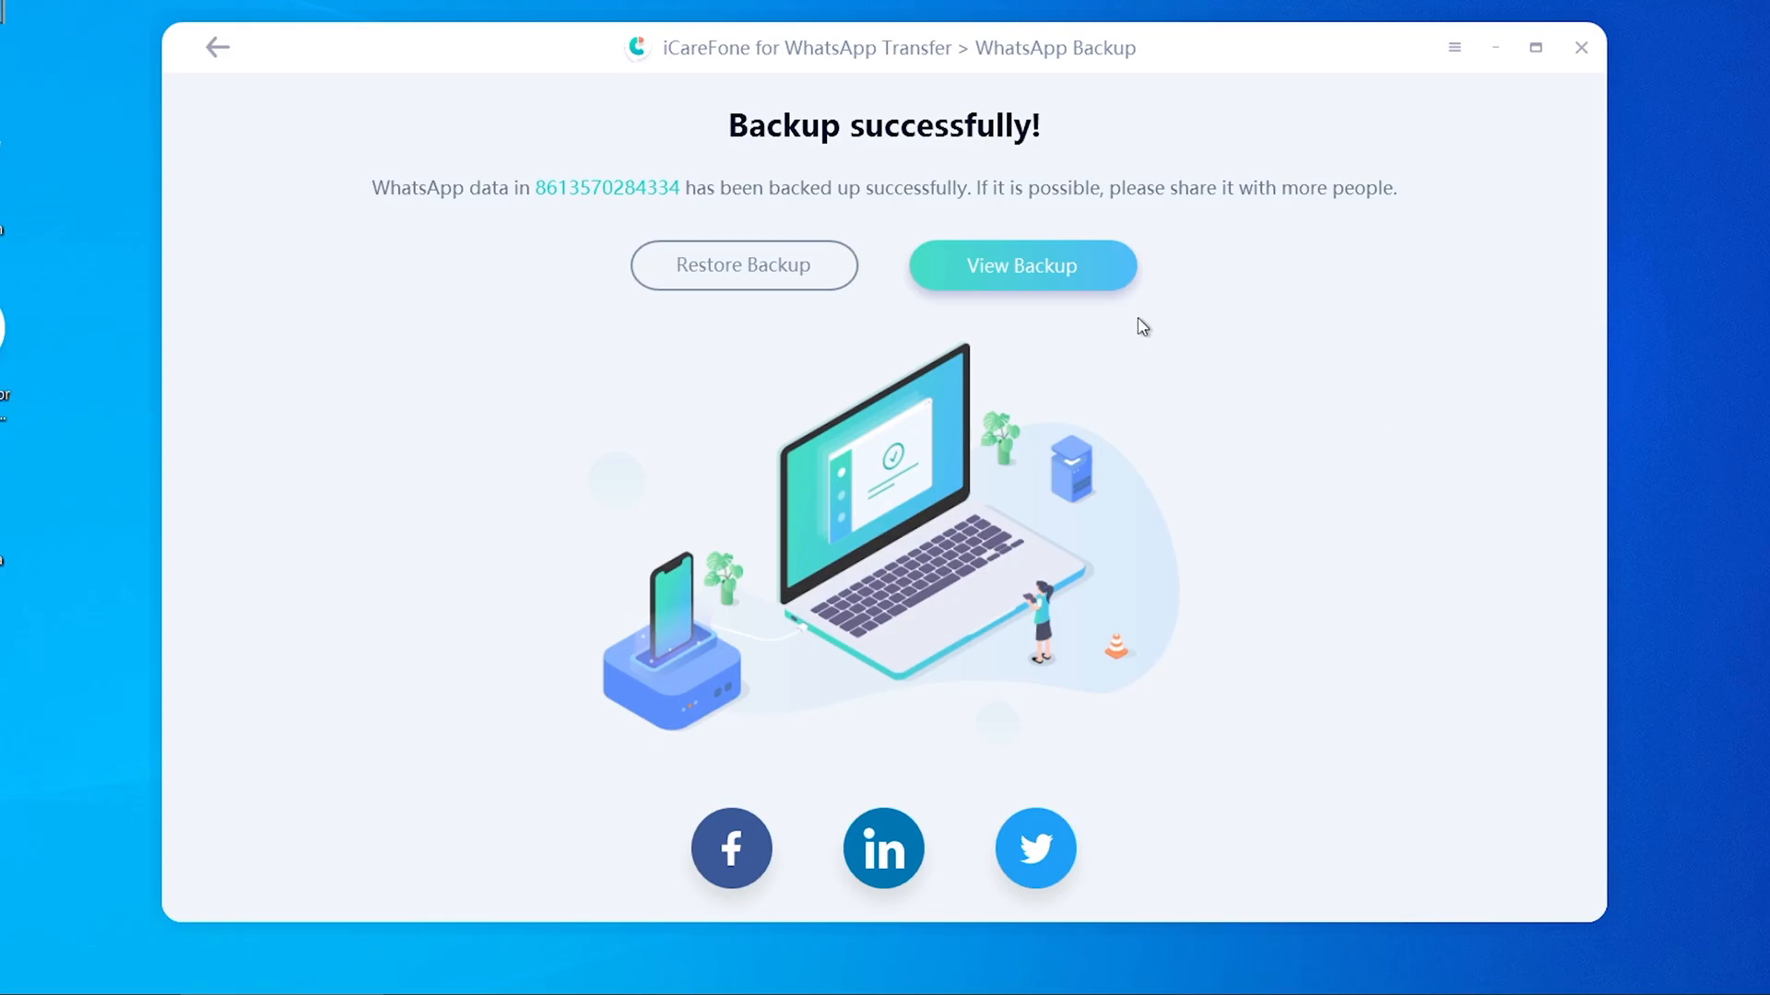
- View the backup and browse its photos, stickers, videos and voice recordings
{"action": "left_click", "coordinate": [1019, 265]}
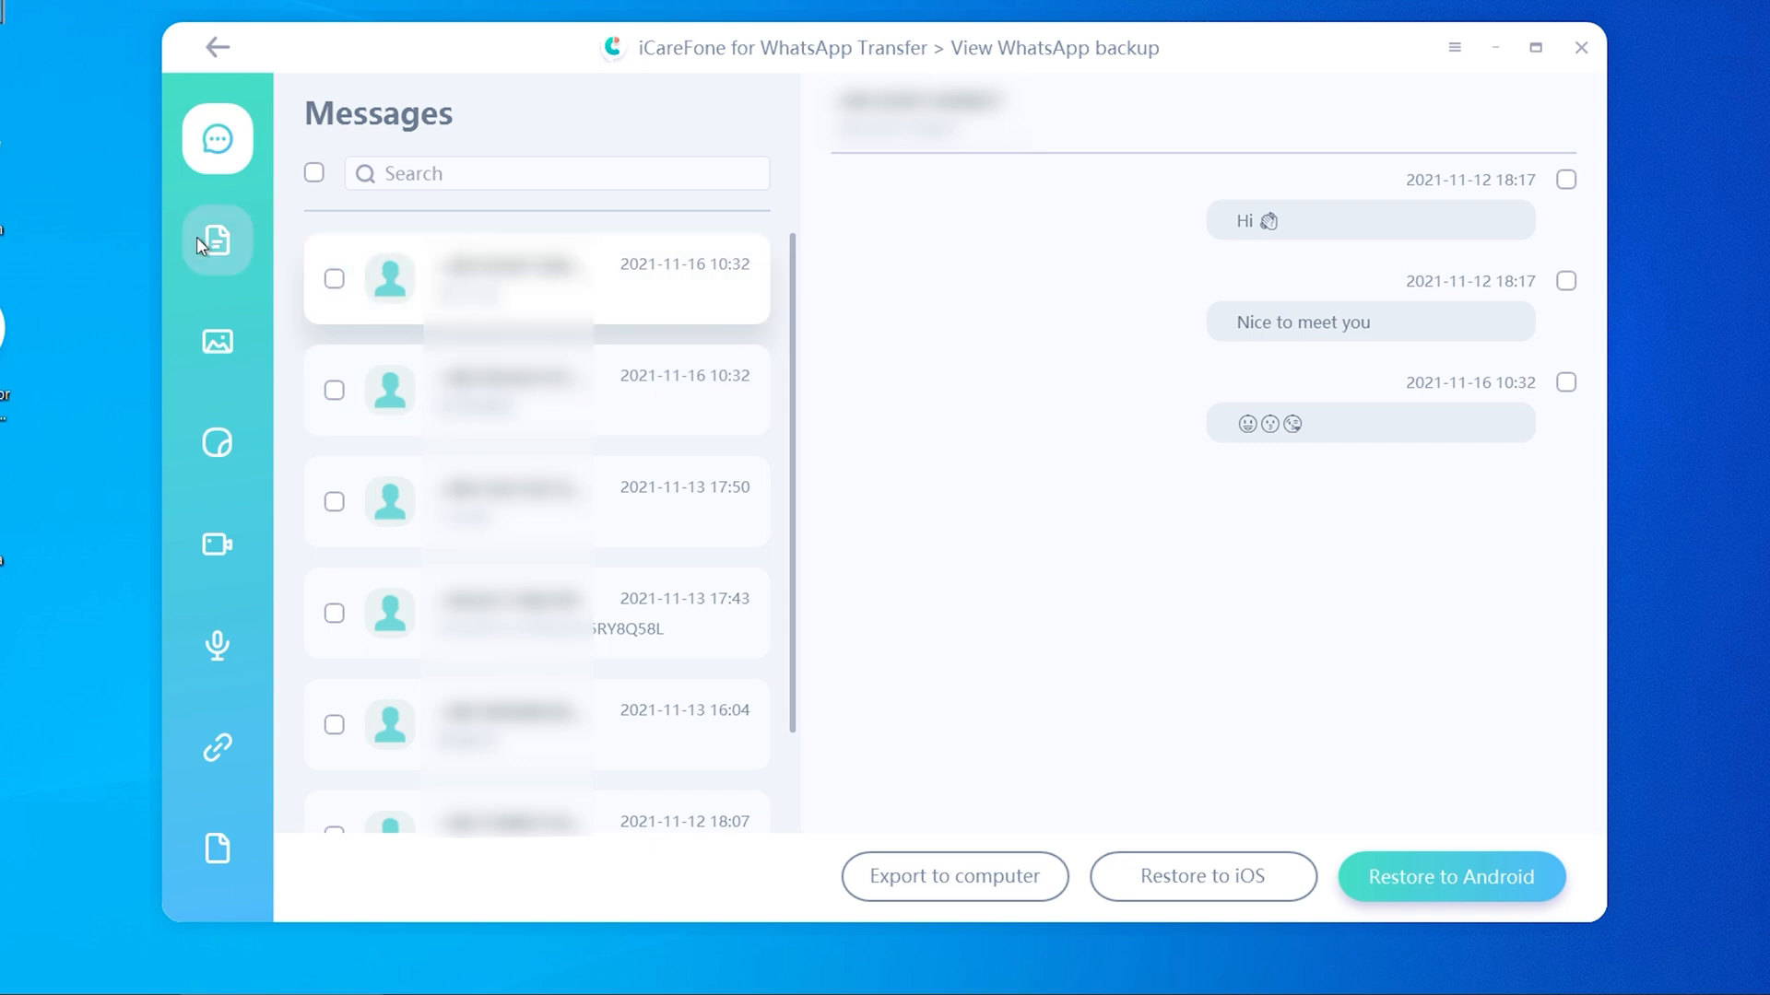
{"action": "left_click", "coordinate": [218, 343]}
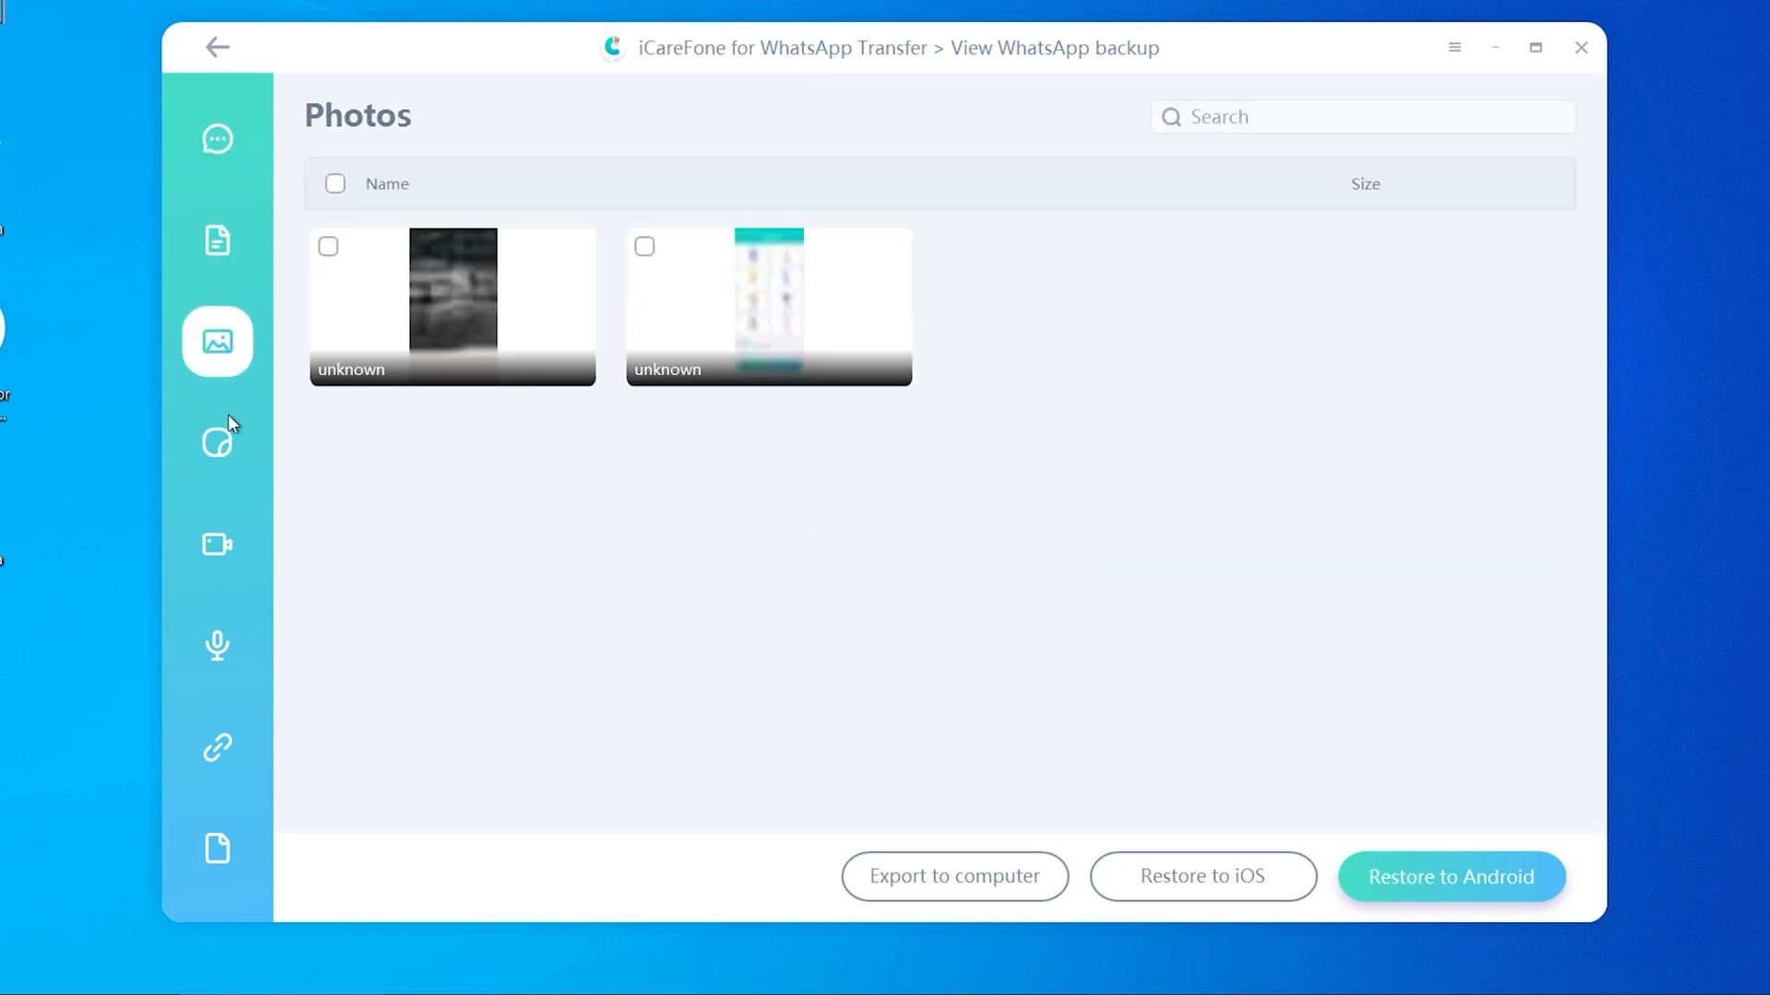
{"action": "left_click", "coordinate": [217, 442]}
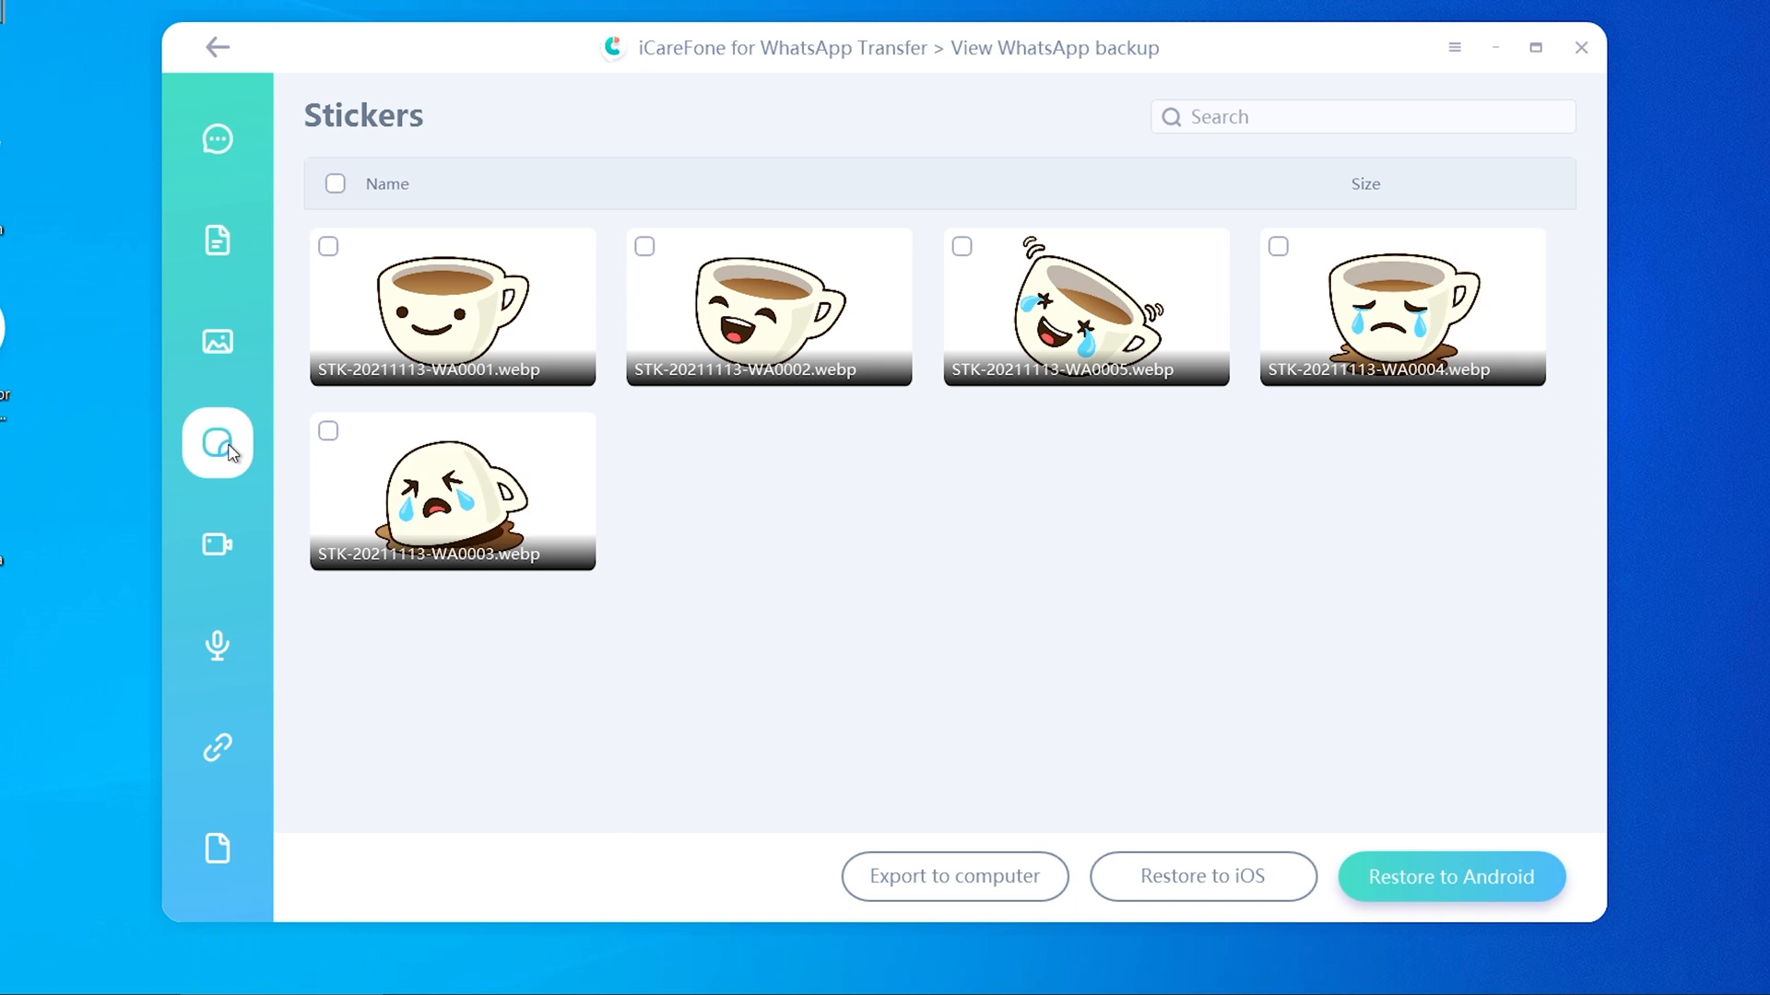
{"action": "left_click", "coordinate": [216, 544]}
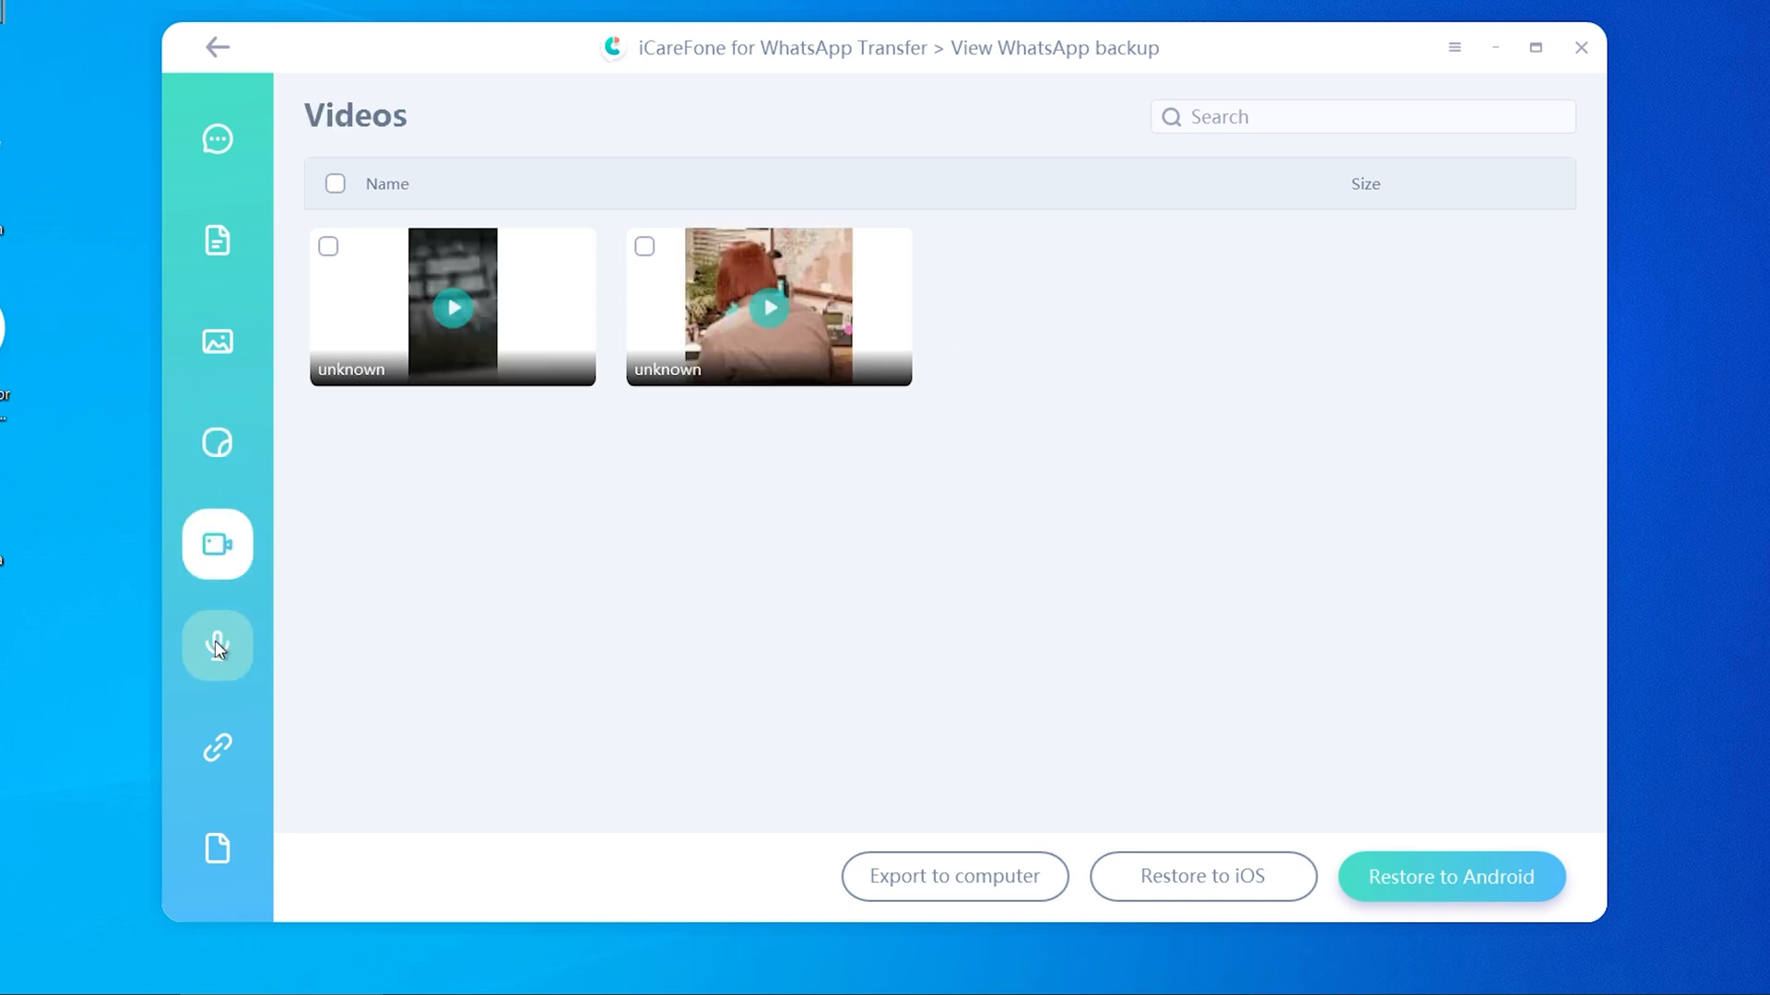
{"action": "left_click", "coordinate": [218, 646]}
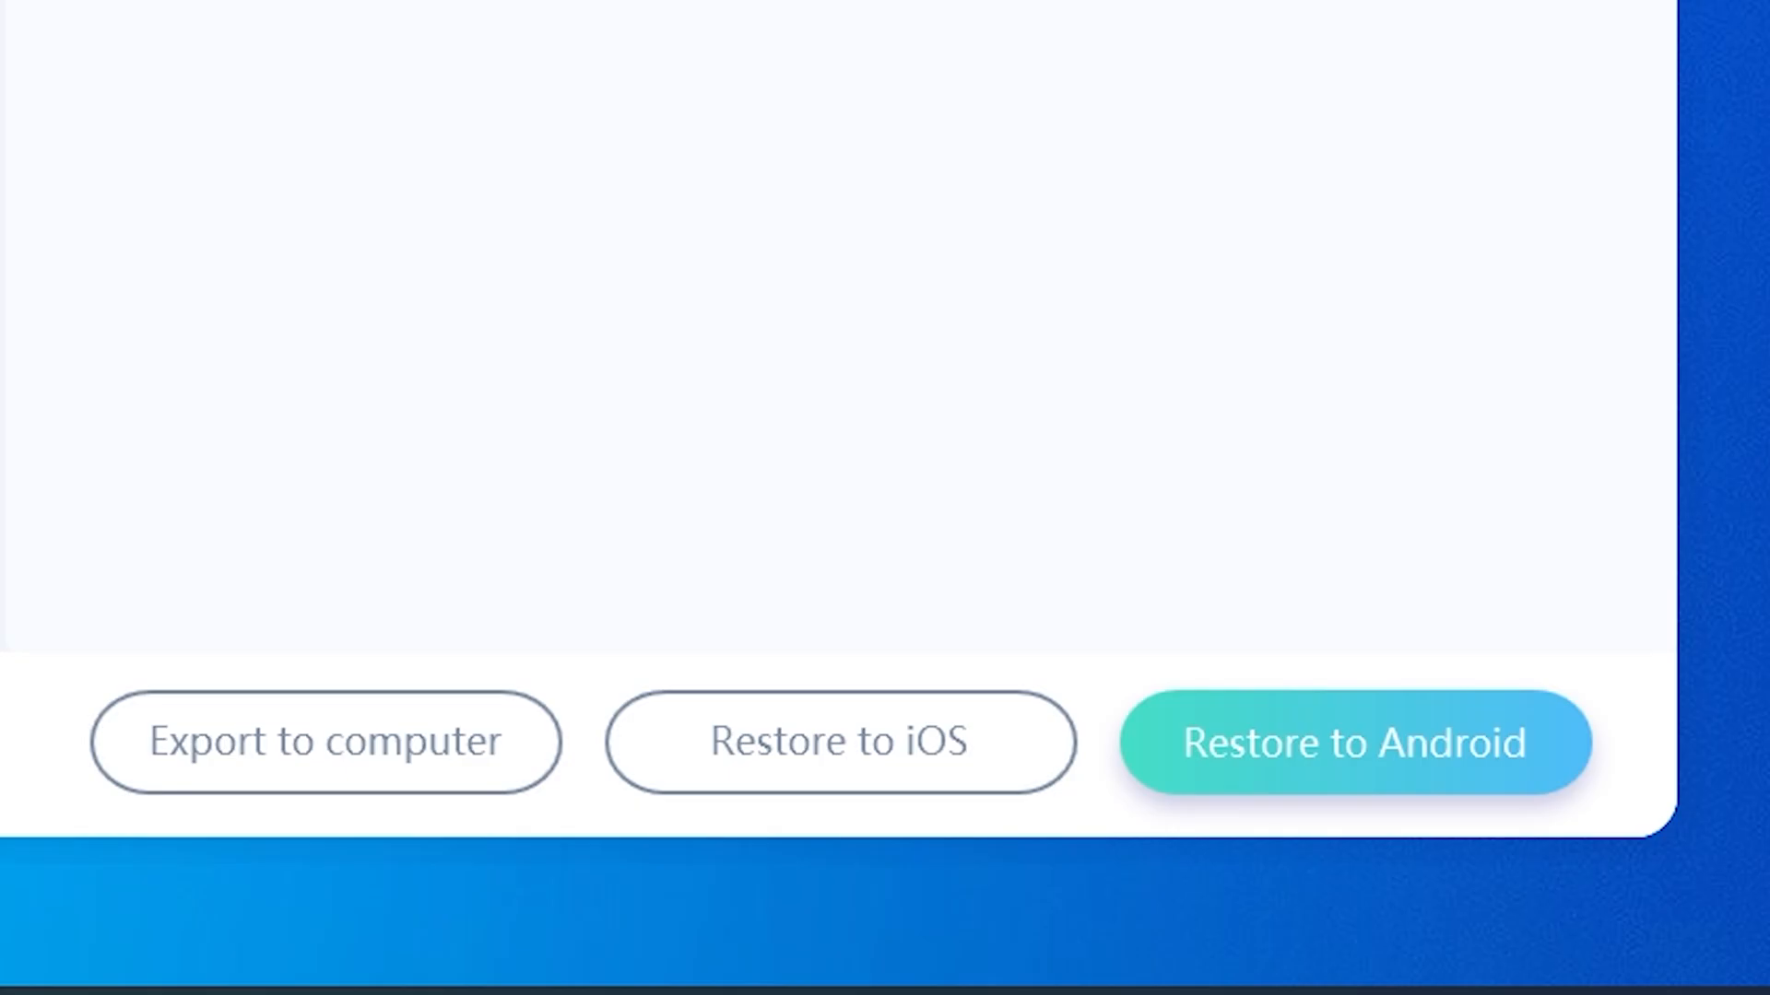
- Restore to iOS on the connected iPhone 11, accepting that existing WhatsApp data is overwritten
{"action": "left_click", "coordinate": [837, 743]}
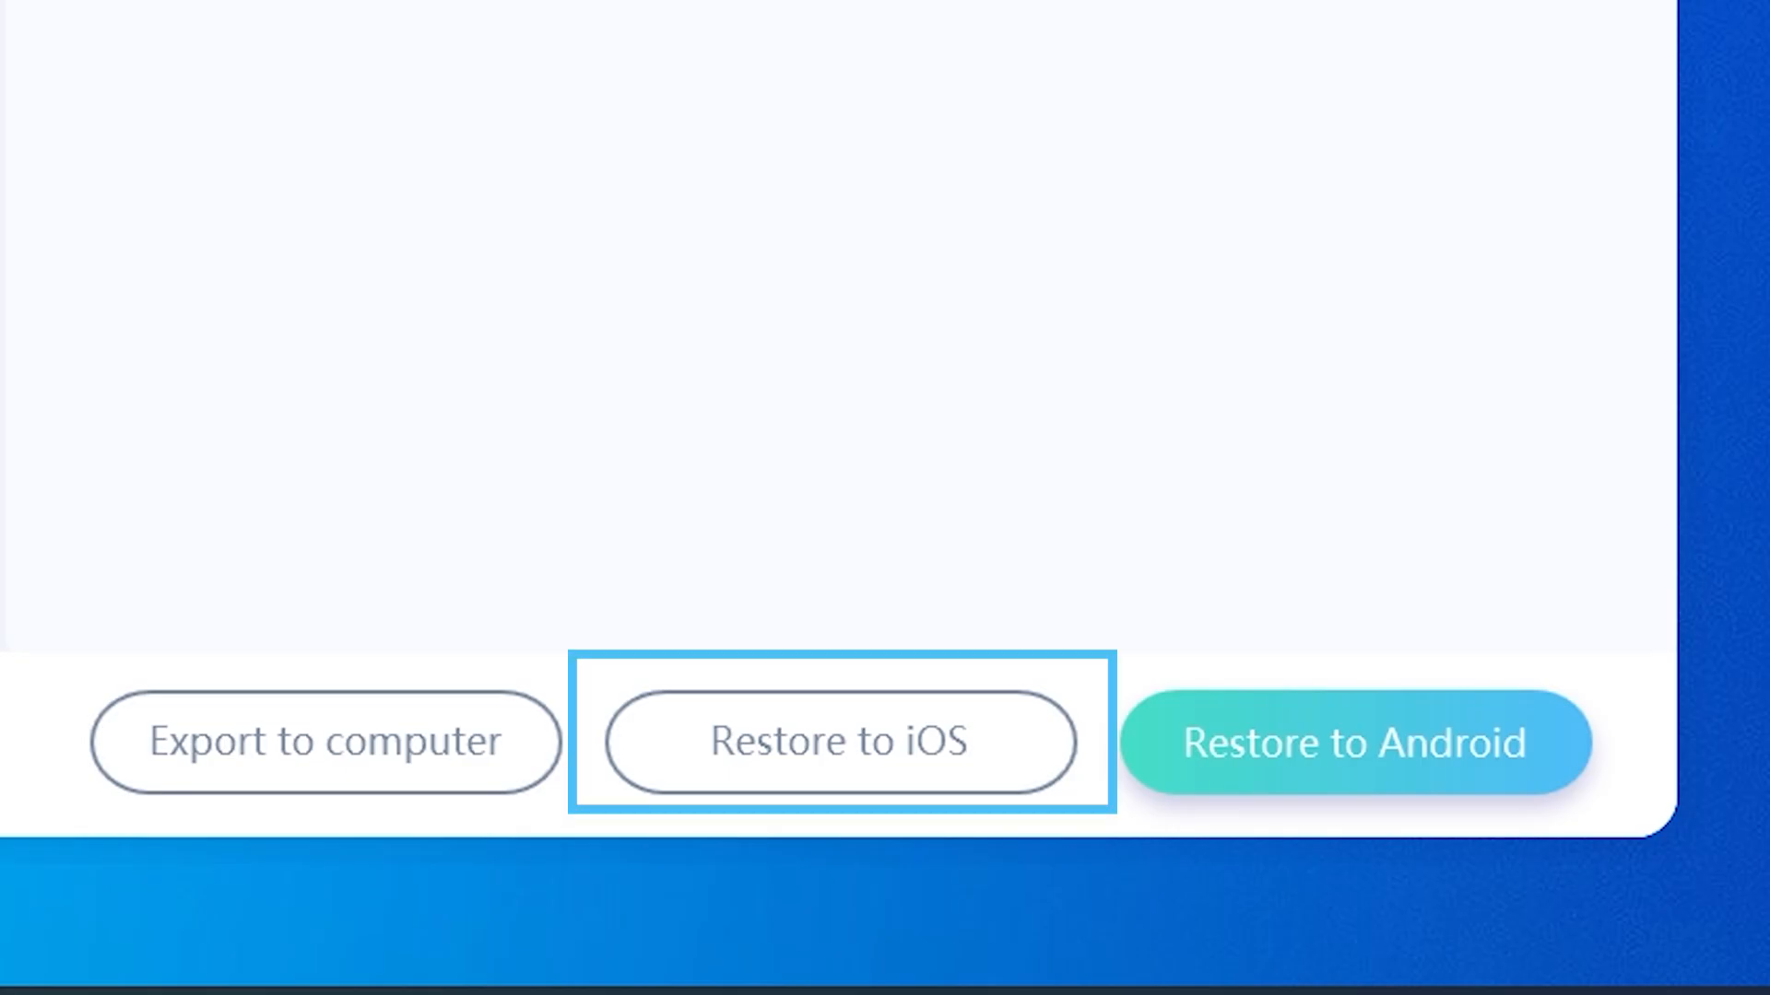
{"action": "left_click", "coordinate": [841, 742]}
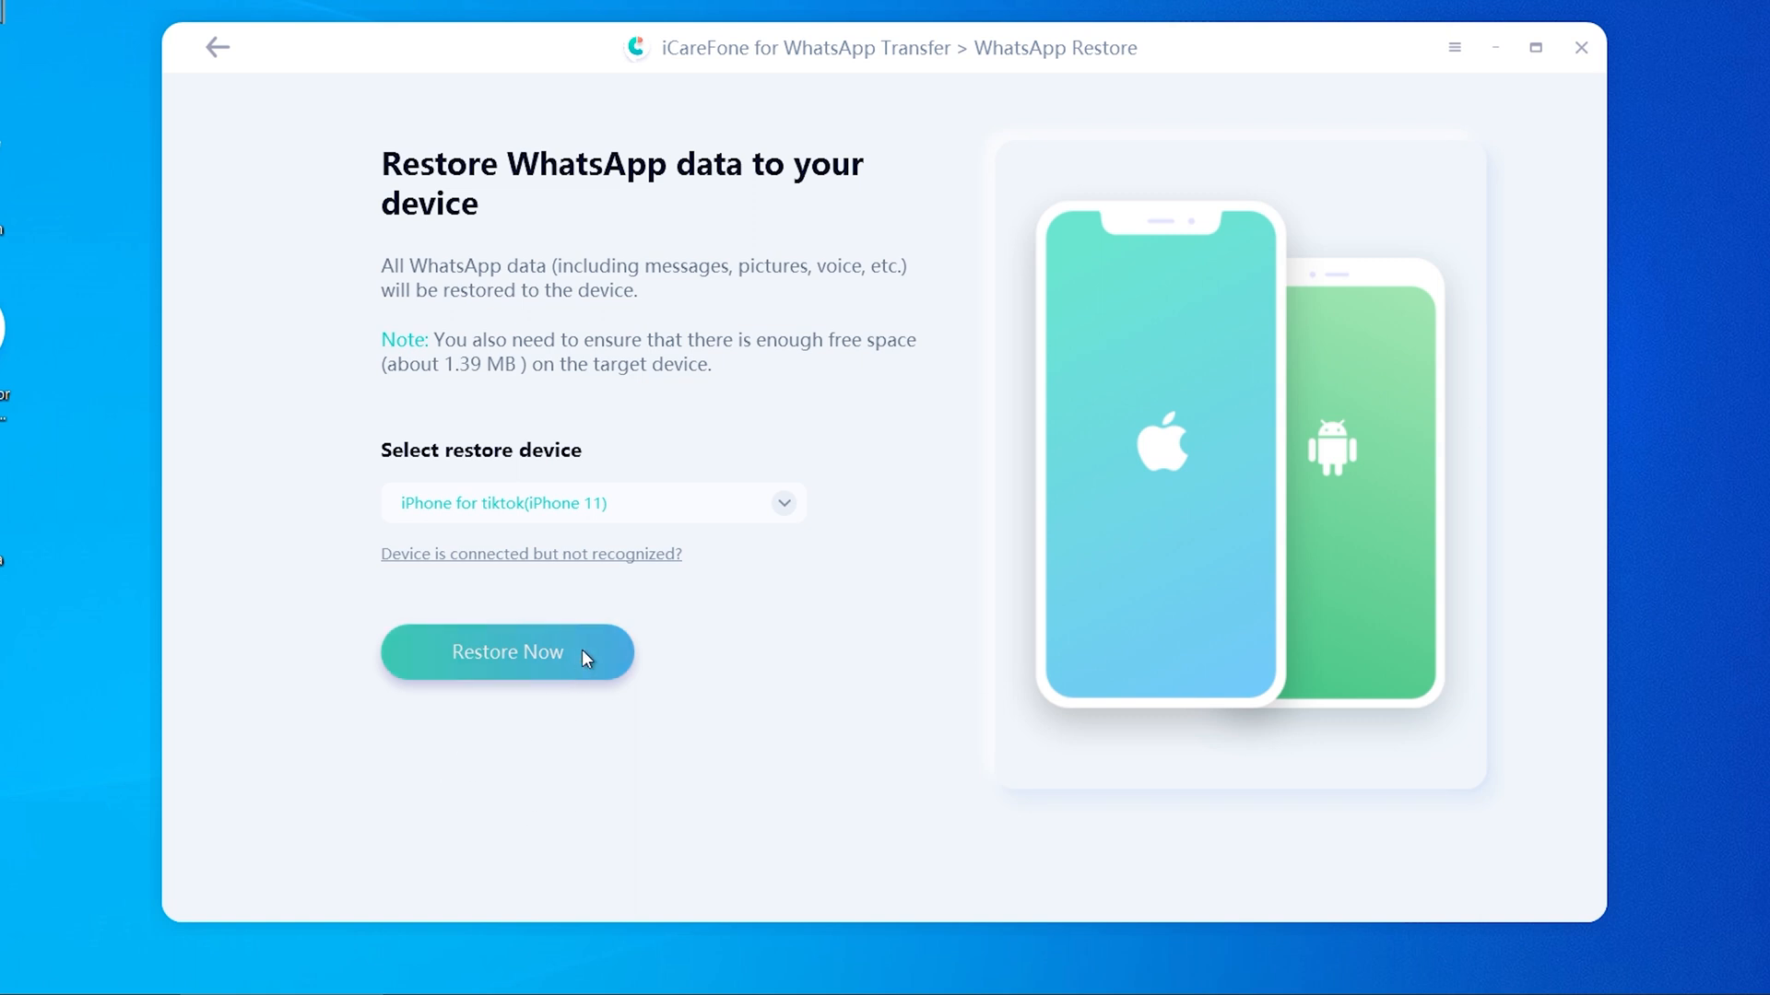
{"action": "left_click", "coordinate": [507, 651]}
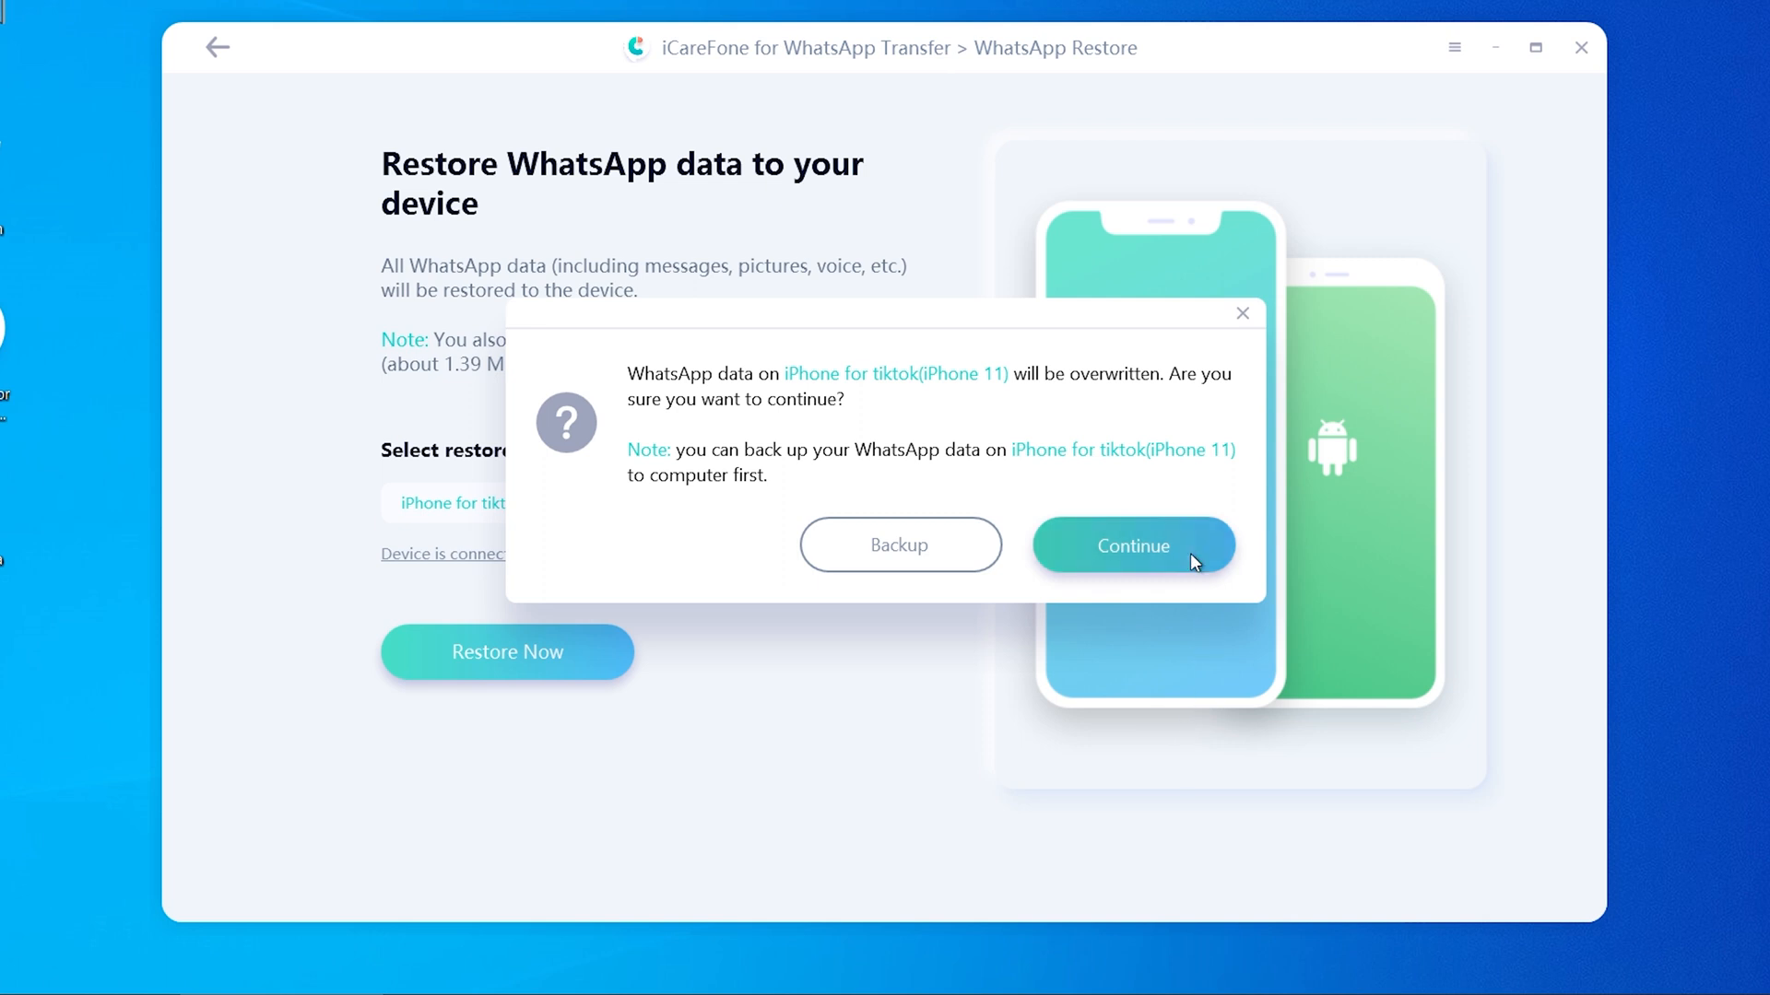
{"action": "left_click", "coordinate": [1134, 546]}
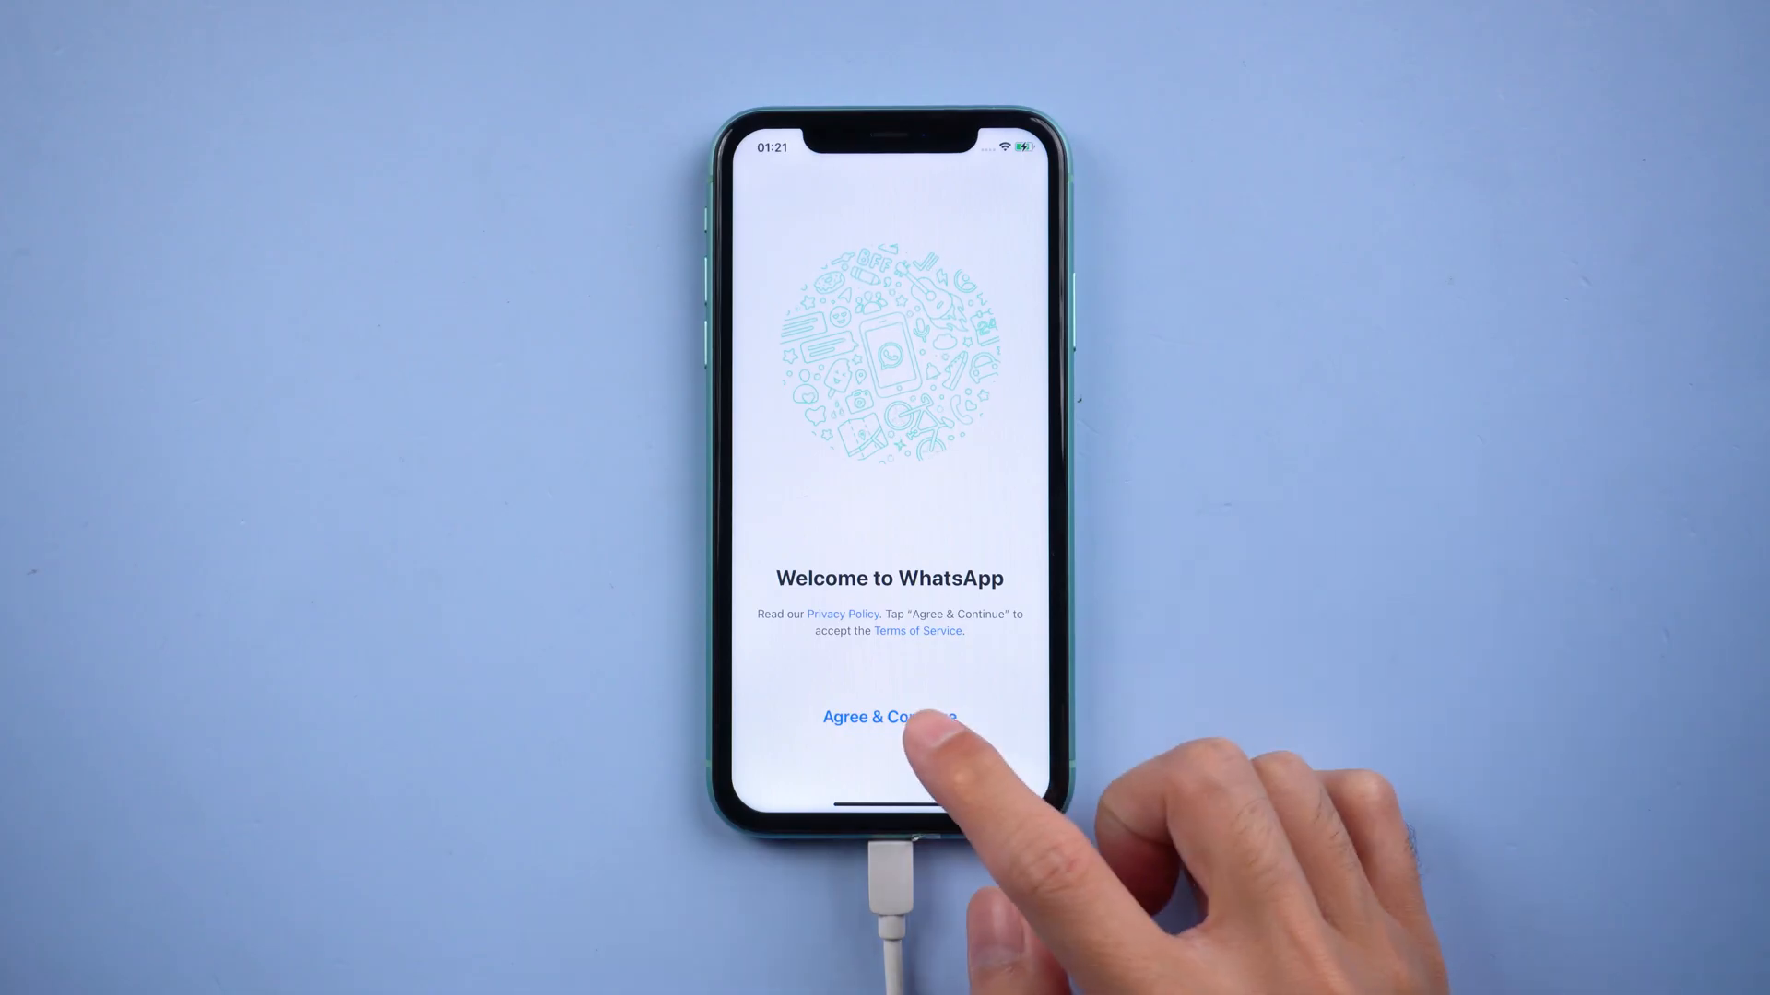
- Agree to WhatsApp's terms, skip the iCloud restore and finish the profile with name 'Be'
{"action": "left_click", "coordinate": [889, 718]}
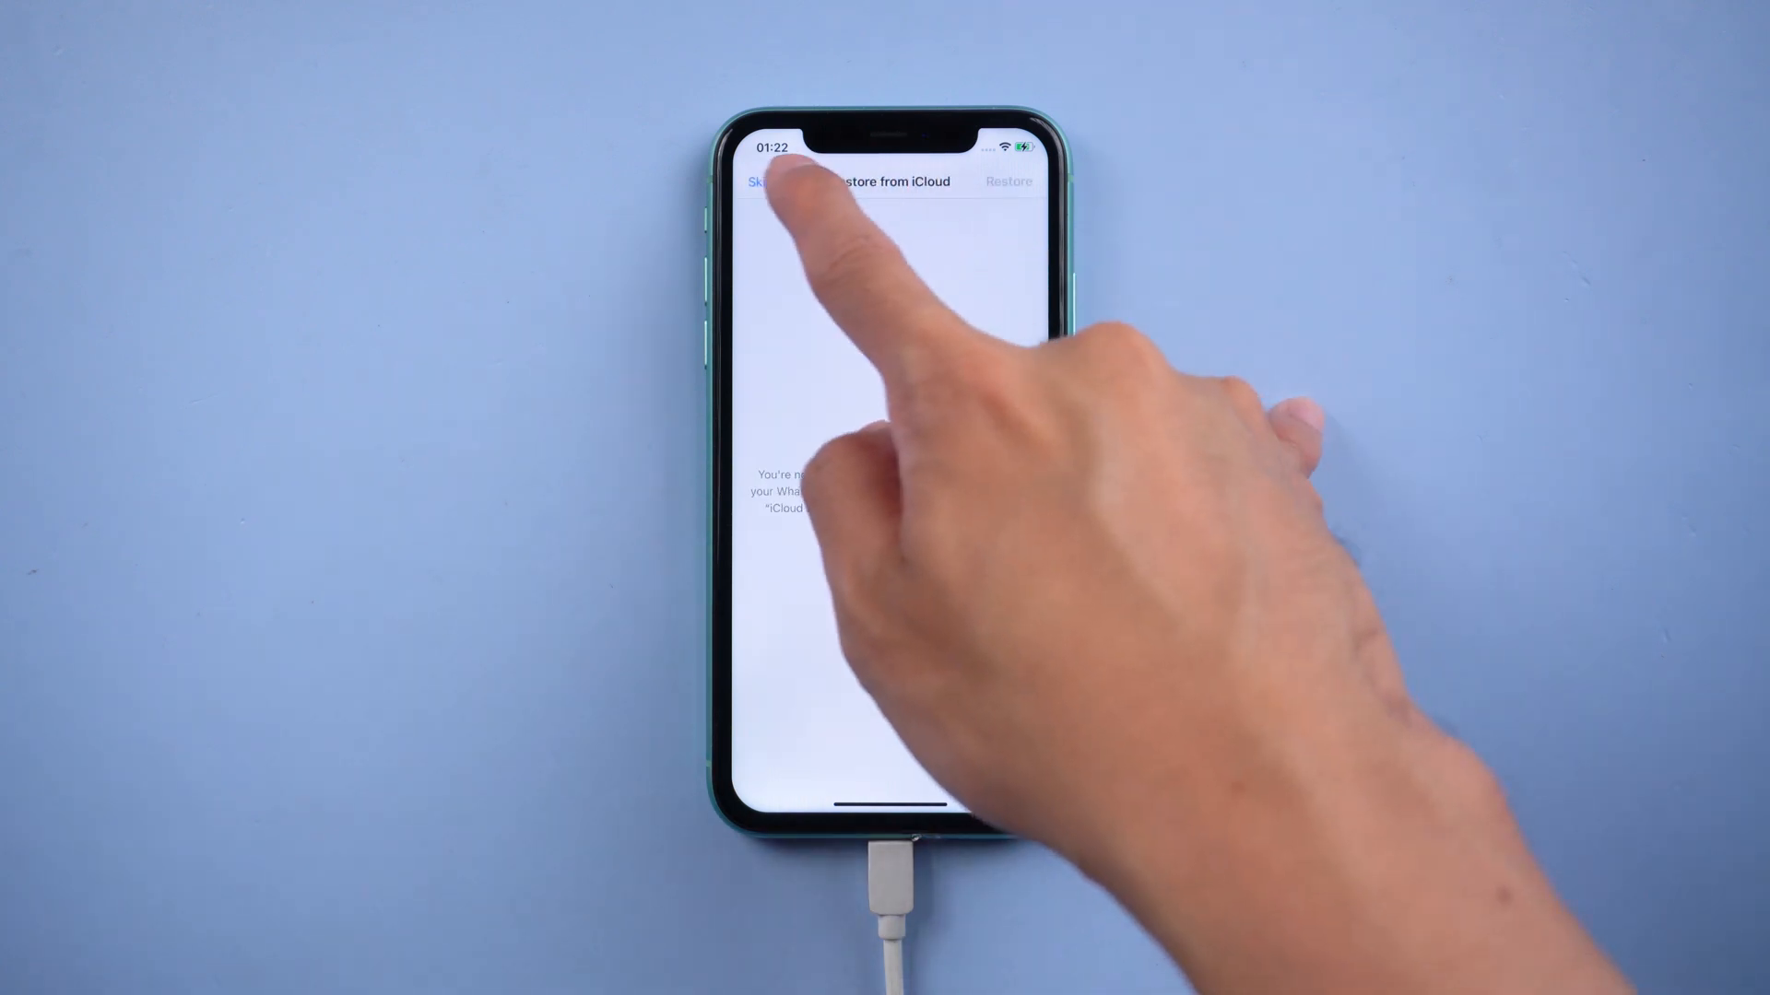
{"action": "left_click", "coordinate": [757, 183]}
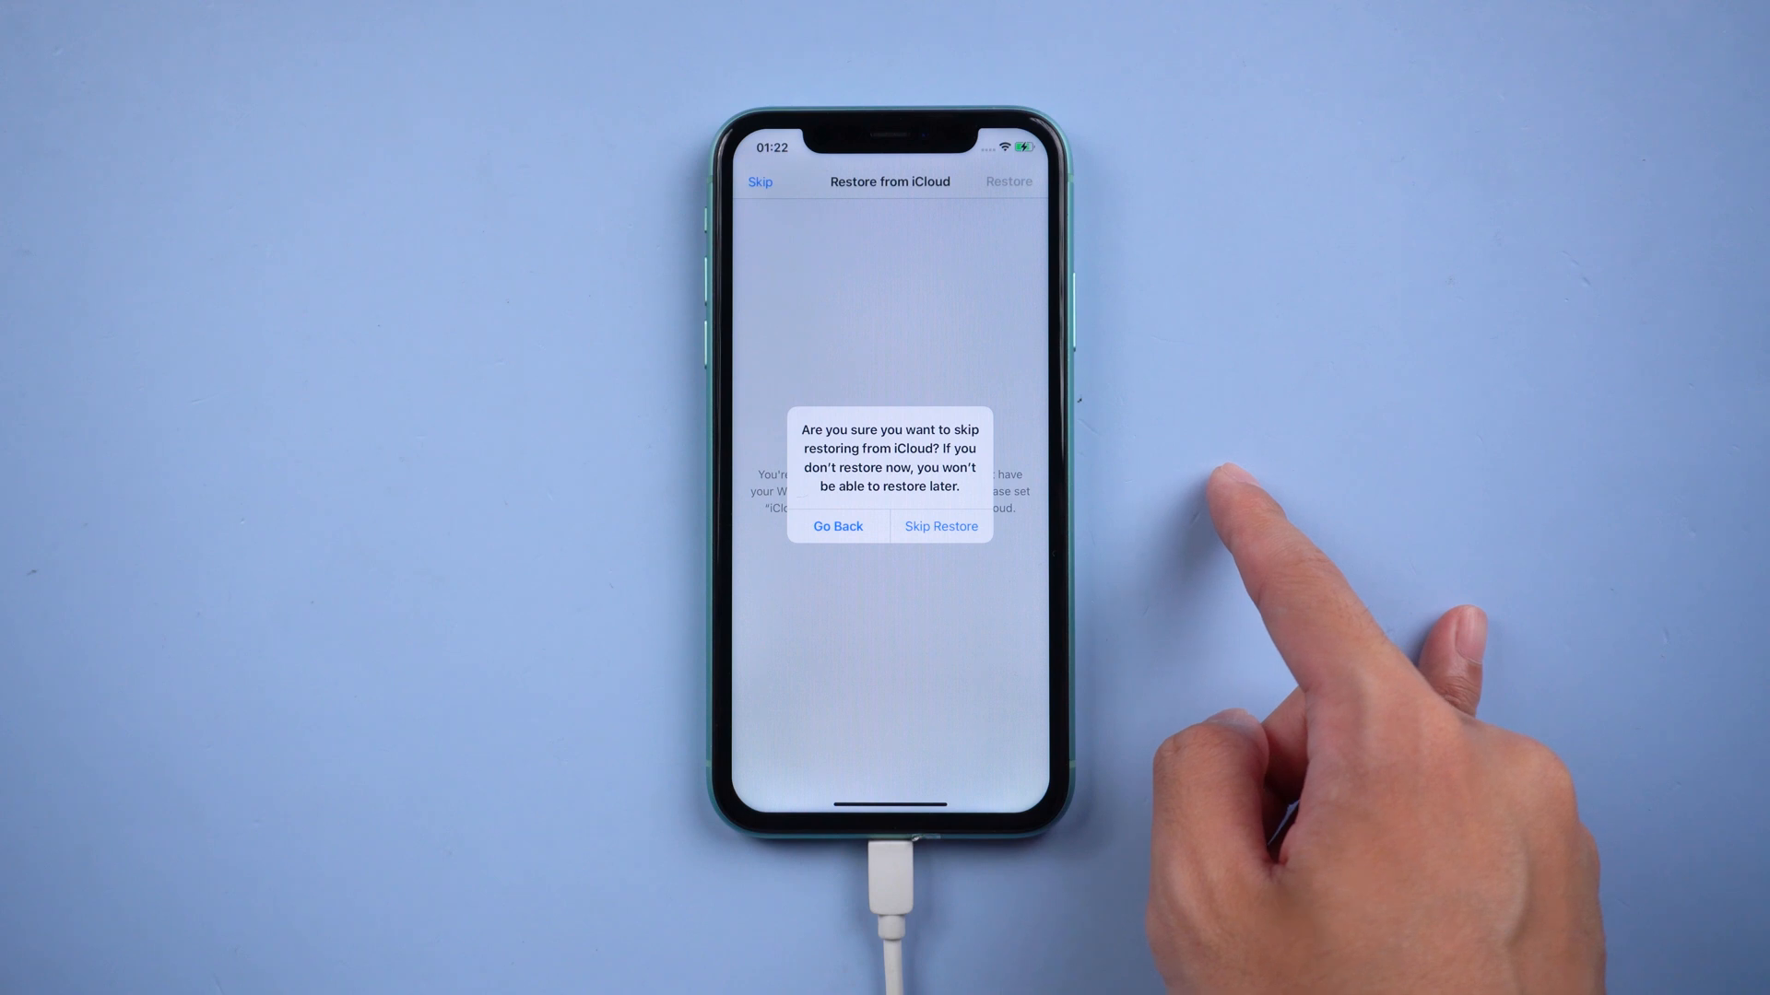
{"action": "left_click", "coordinate": [939, 525]}
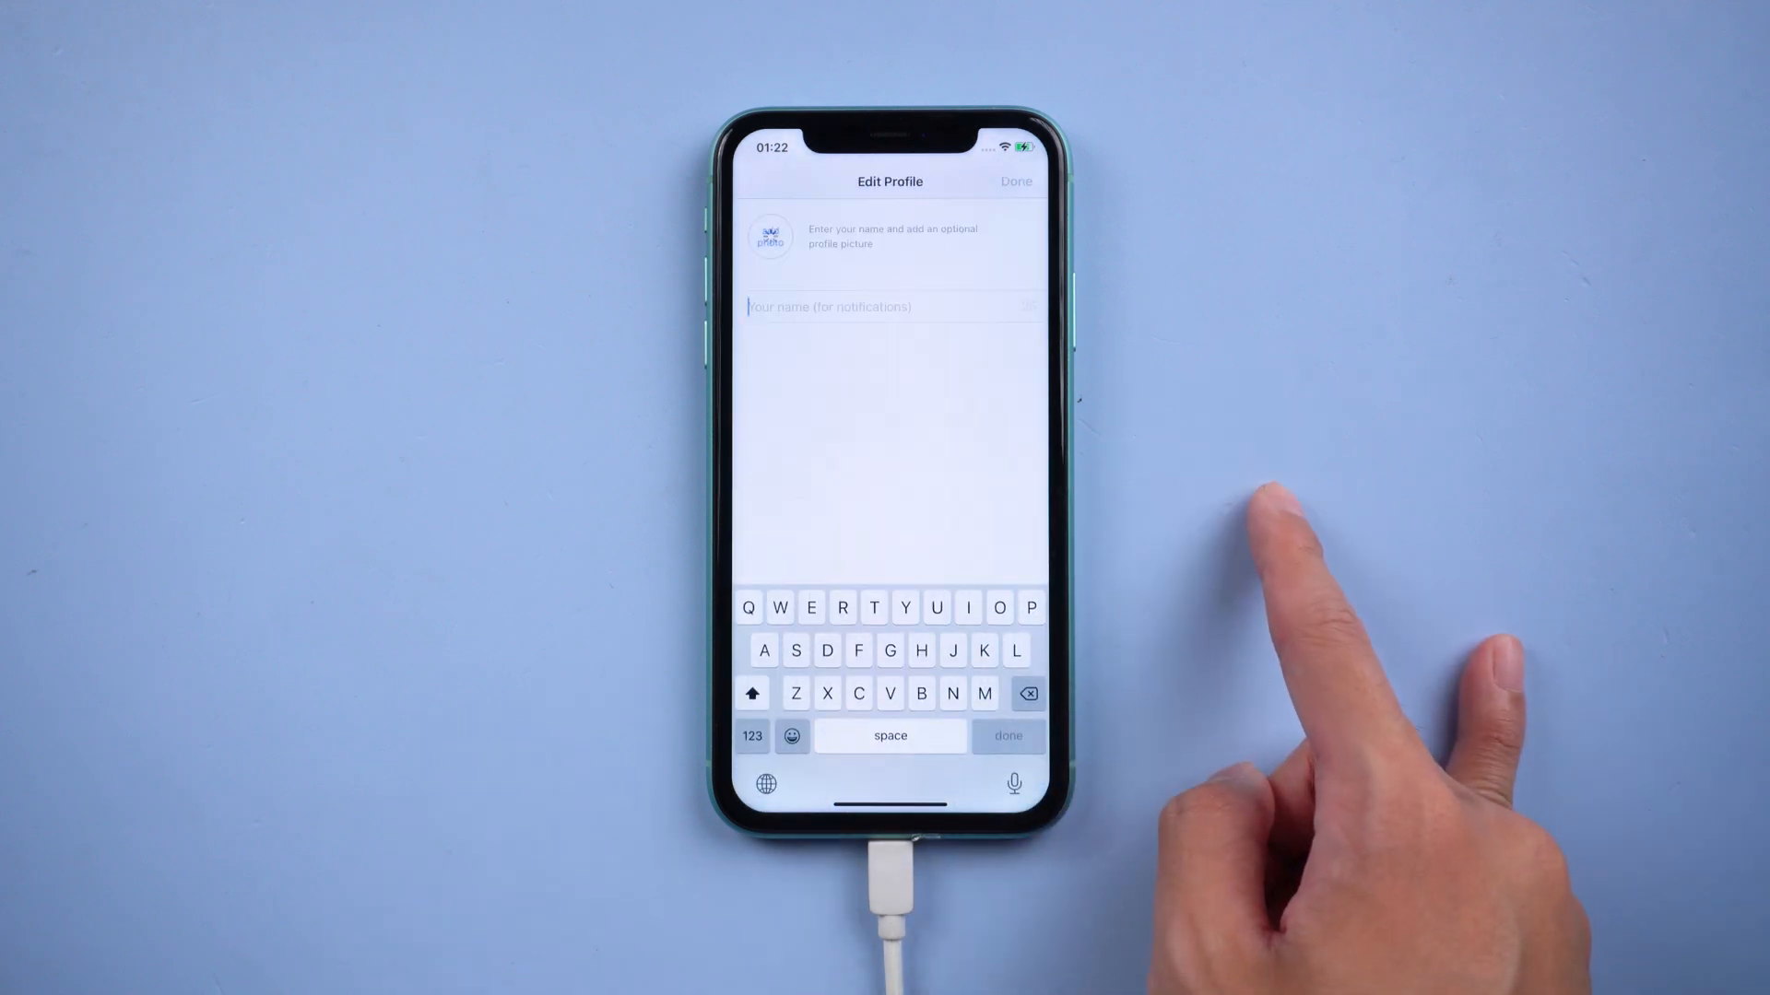
{"action": "type", "text": "Be"}
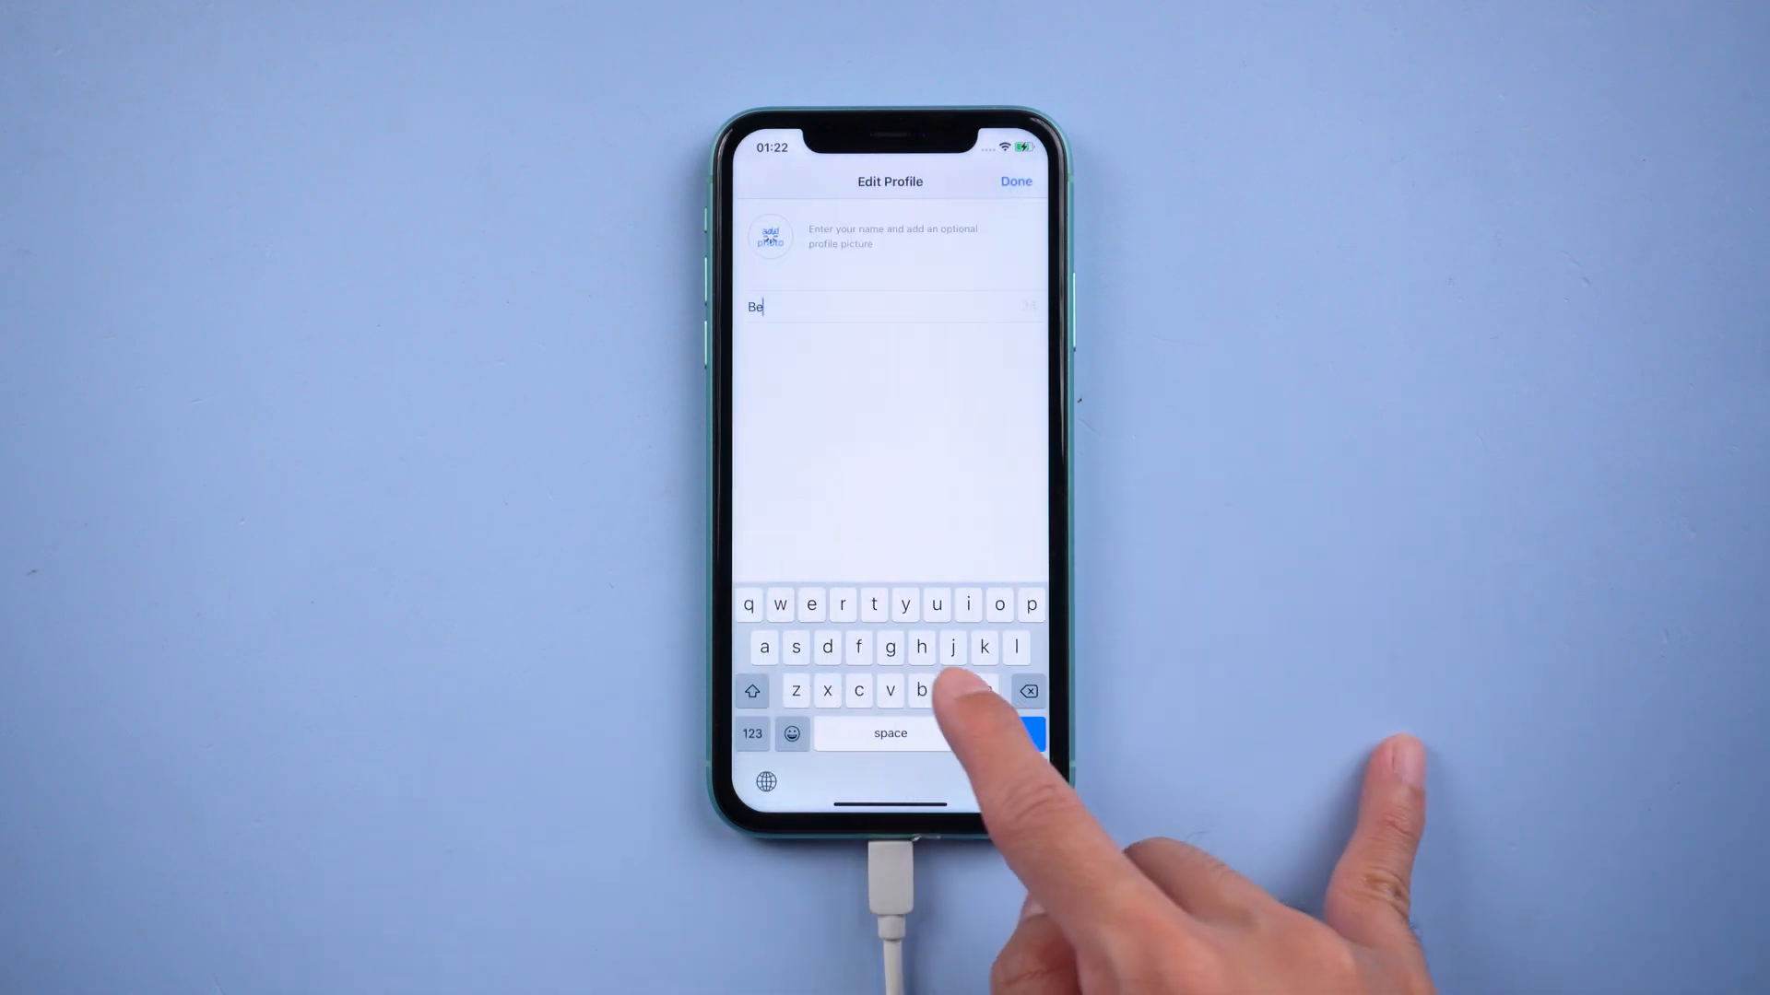
{"action": "left_click", "coordinate": [1014, 181]}
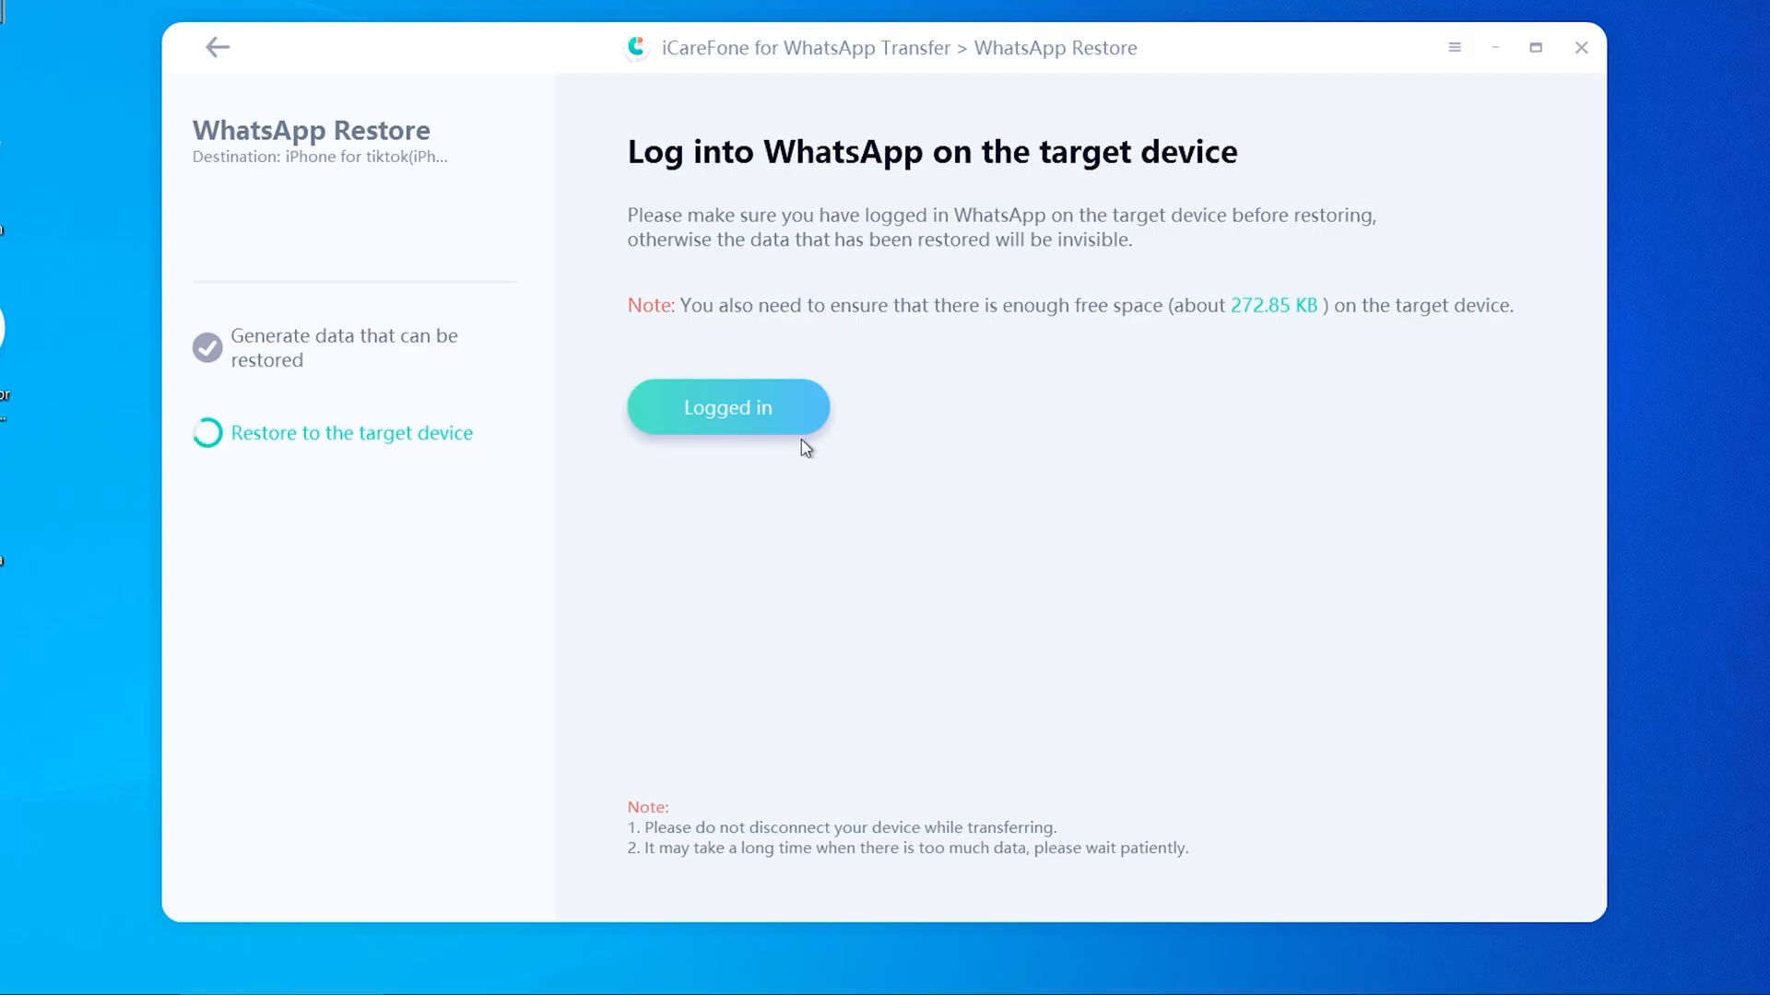
- Confirm WhatsApp is logged in on the iPhone so the restore proceeds
{"action": "left_click", "coordinate": [728, 407]}
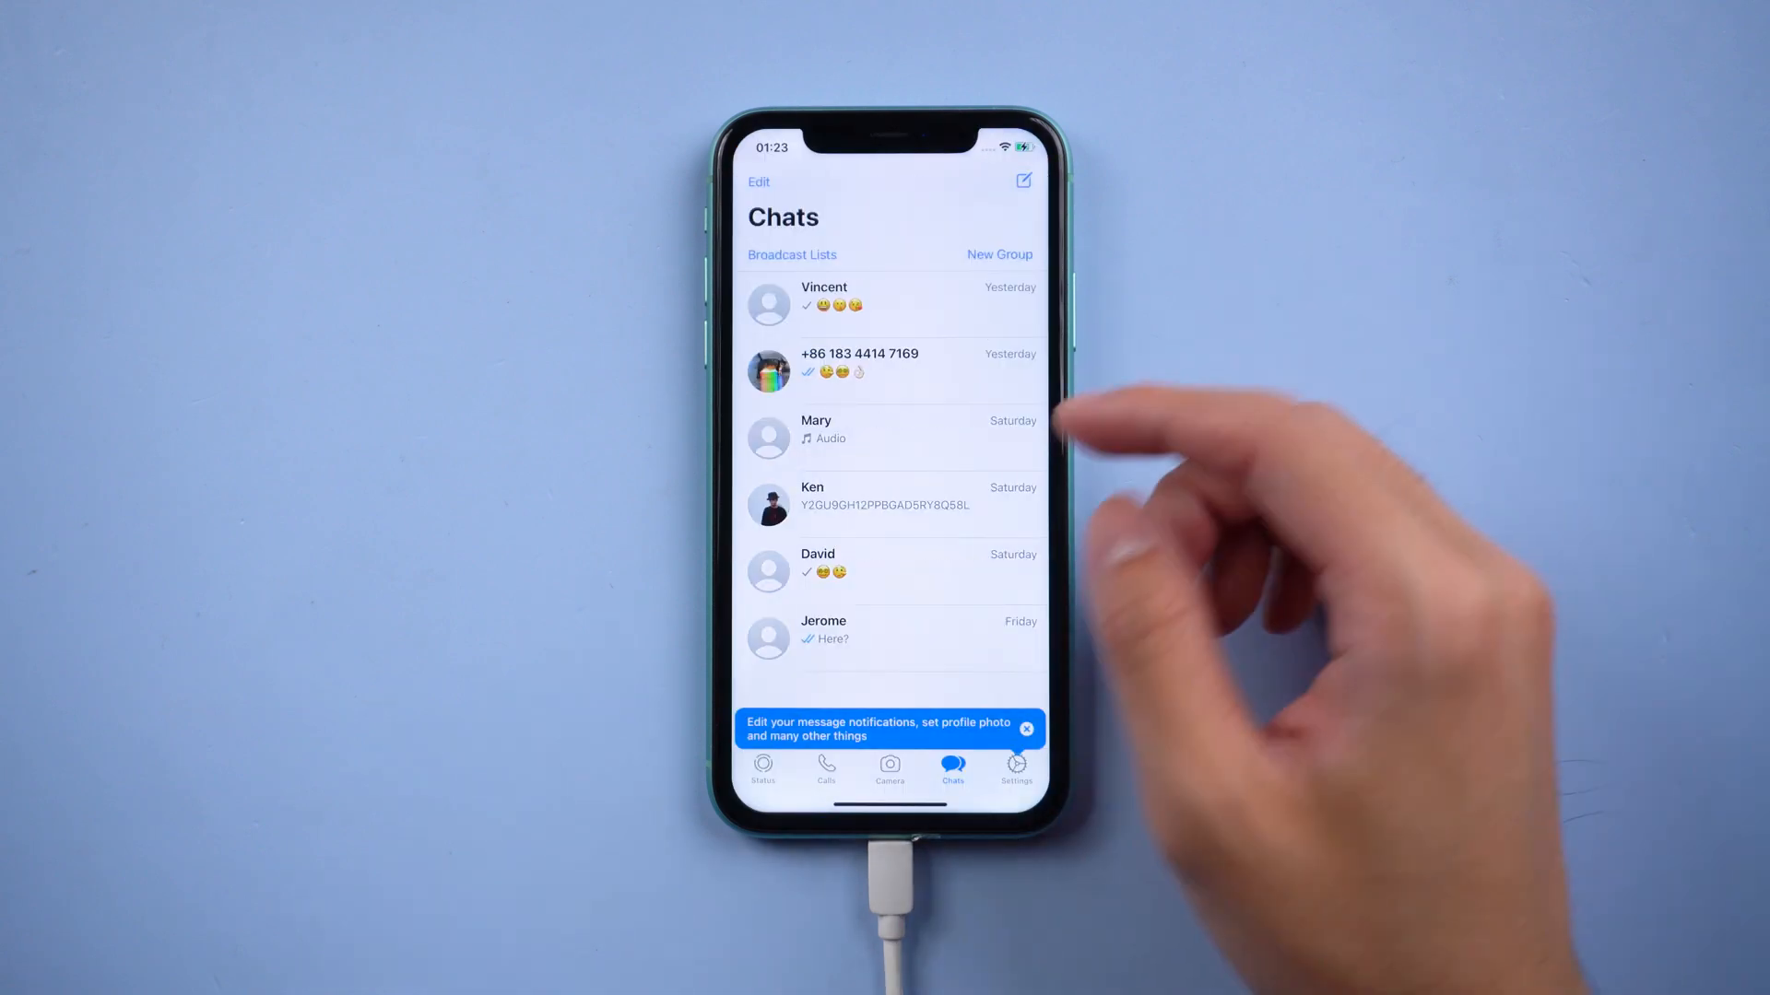
- Dismiss the notification settings tip, leaving the restored chats list showing
{"action": "left_click", "coordinate": [1025, 730]}
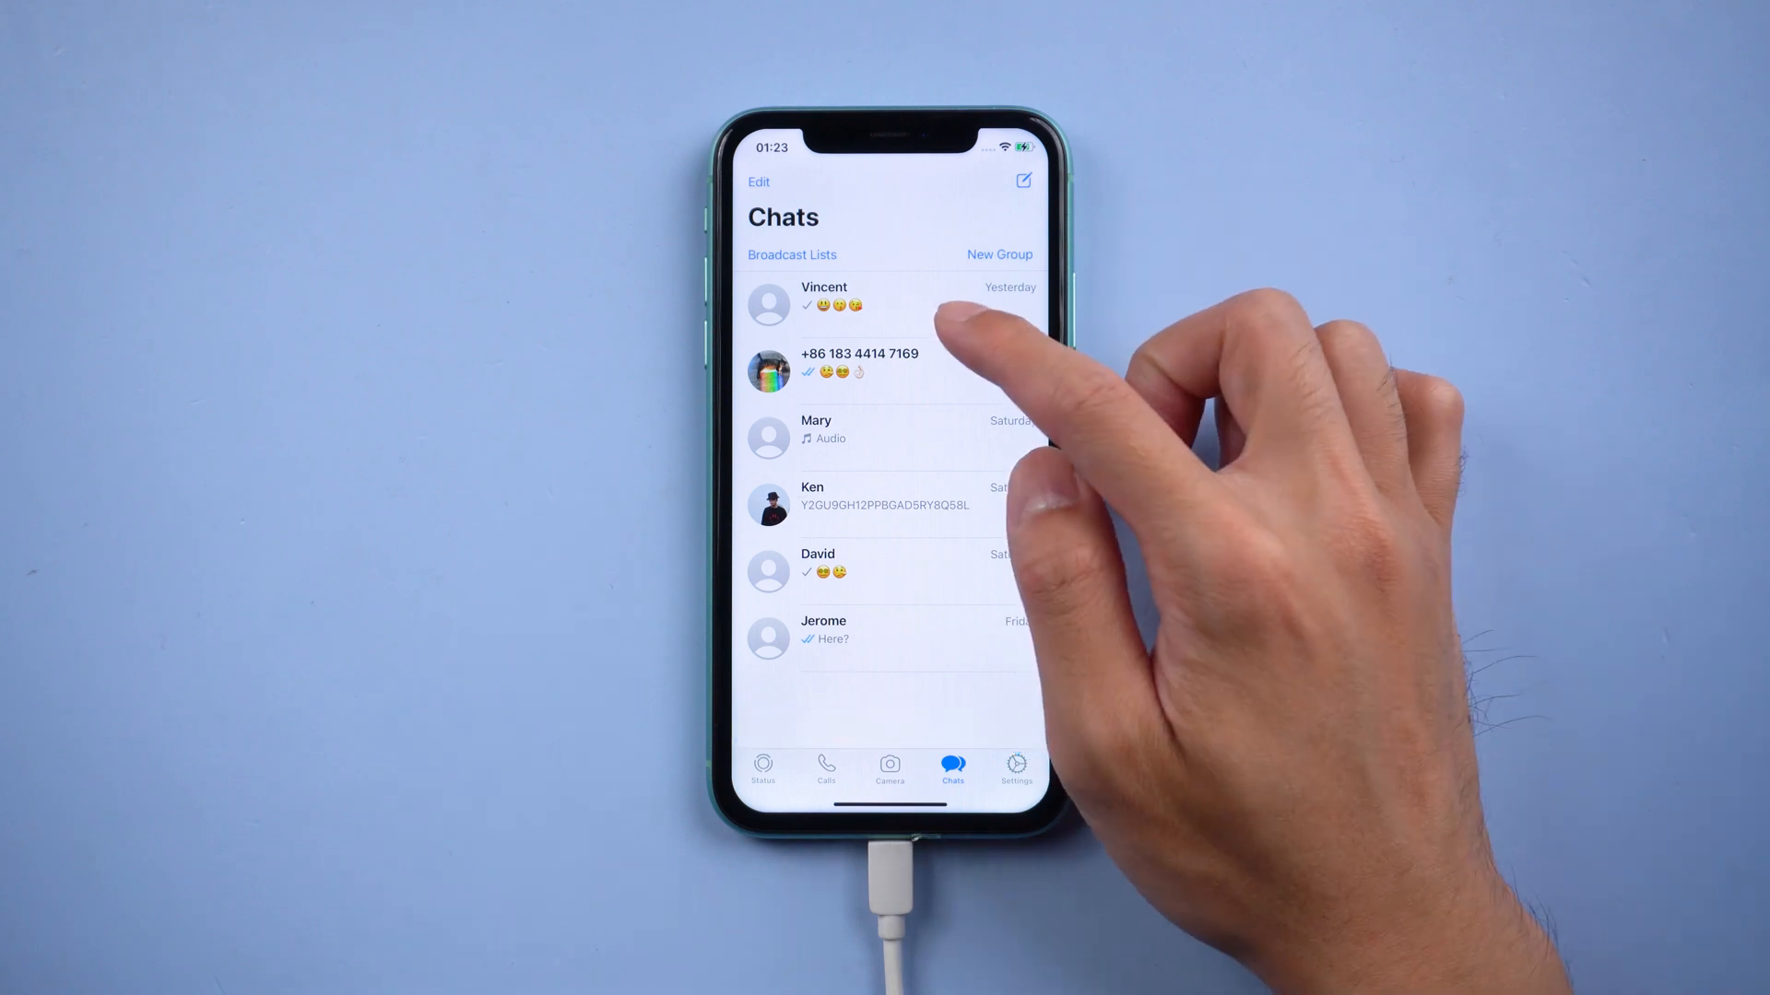